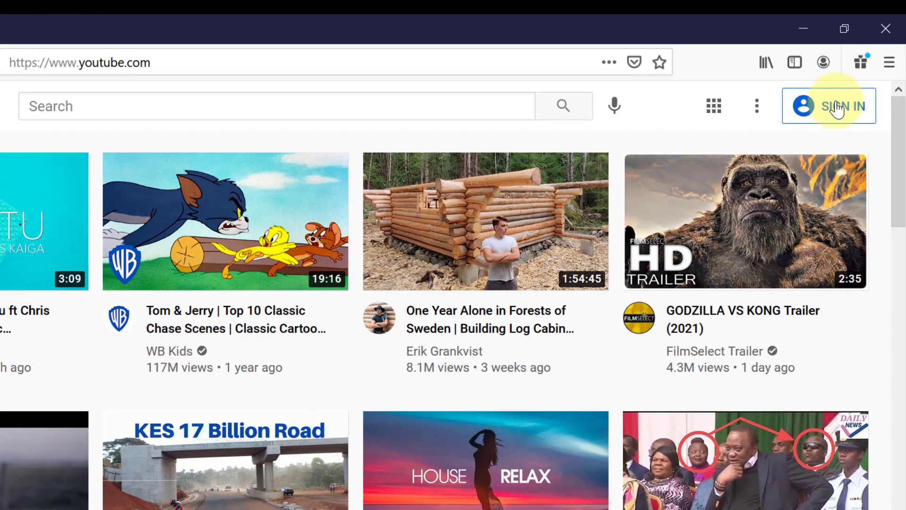
Start Google account creation from YouTube's Sign In, using an account not already listed
click(828, 106)
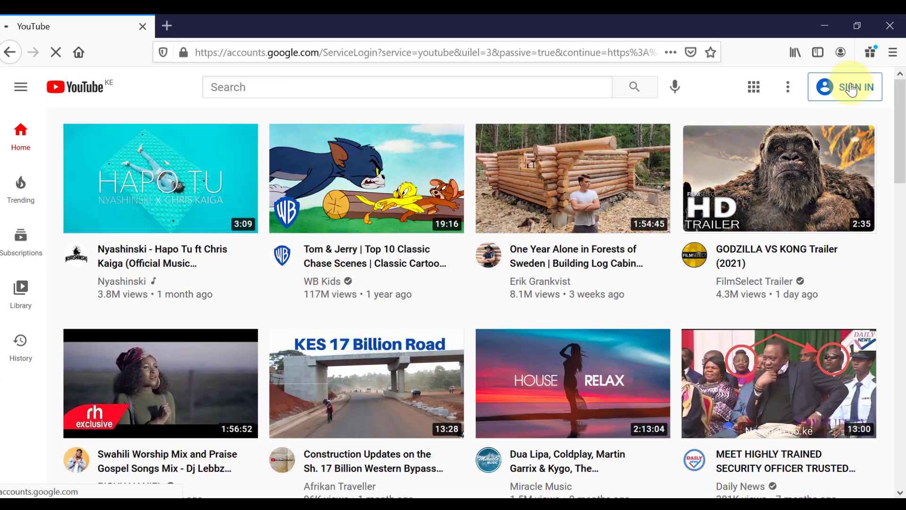
click(844, 87)
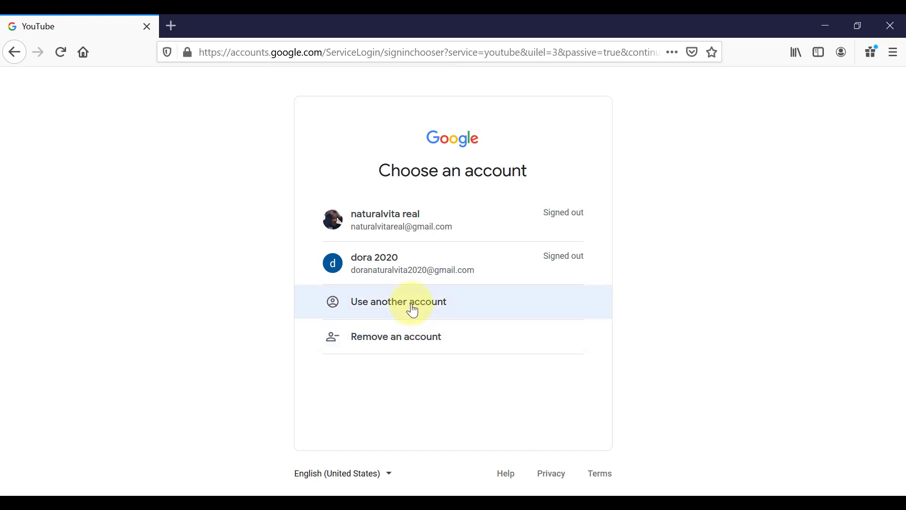
click(399, 302)
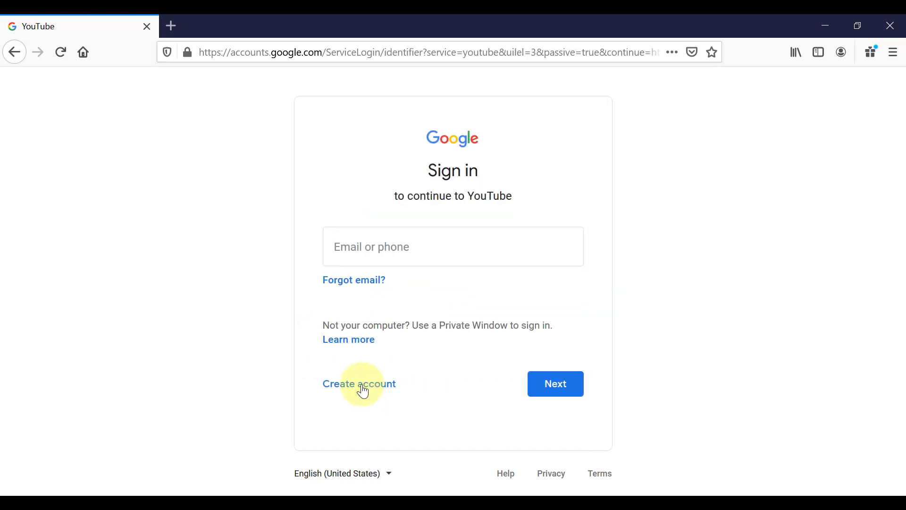
click(358, 383)
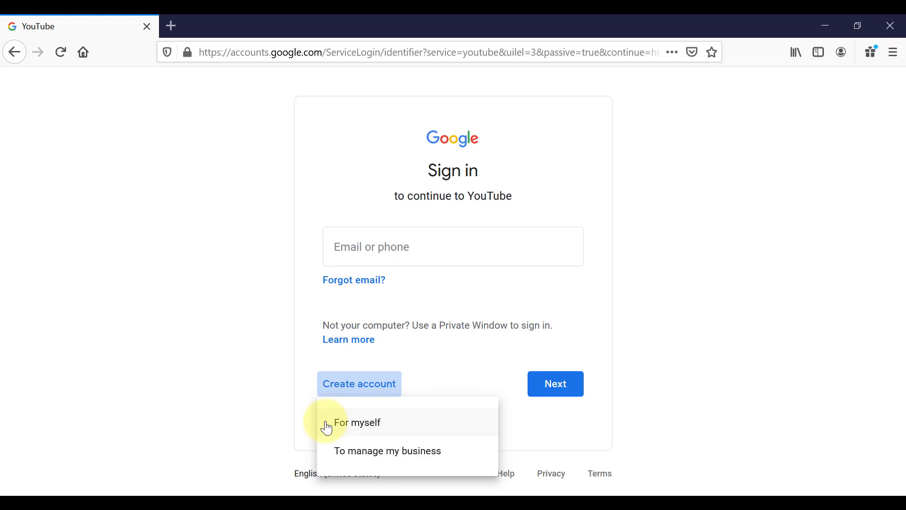
mouse_move(327, 455)
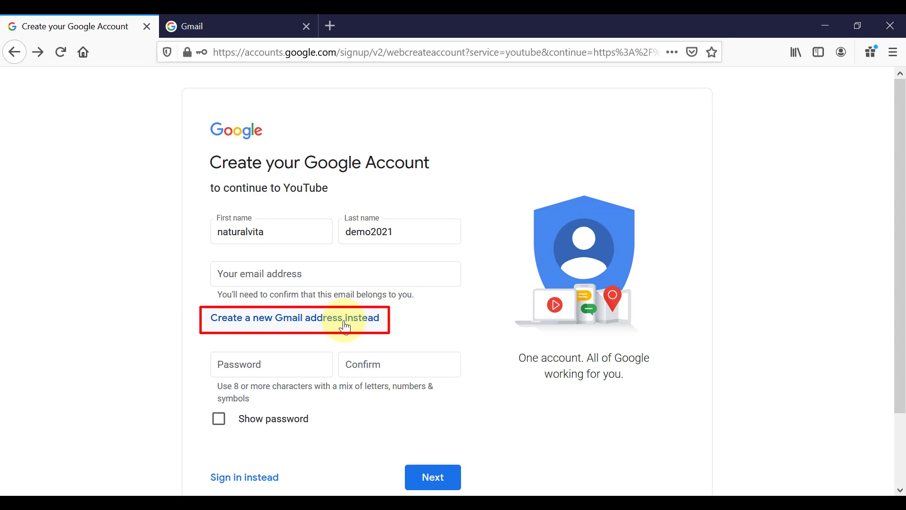
Choose a new Gmail address and submit the name, username and password
click(294, 319)
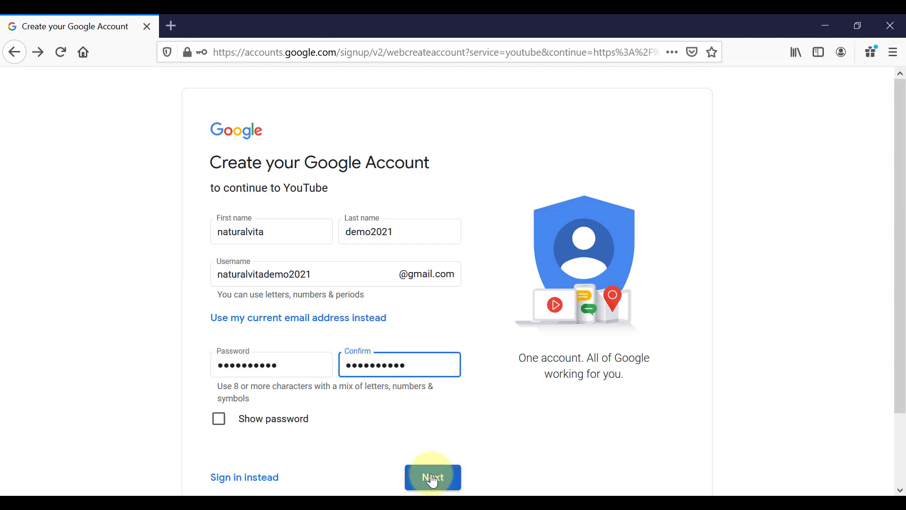
click(432, 477)
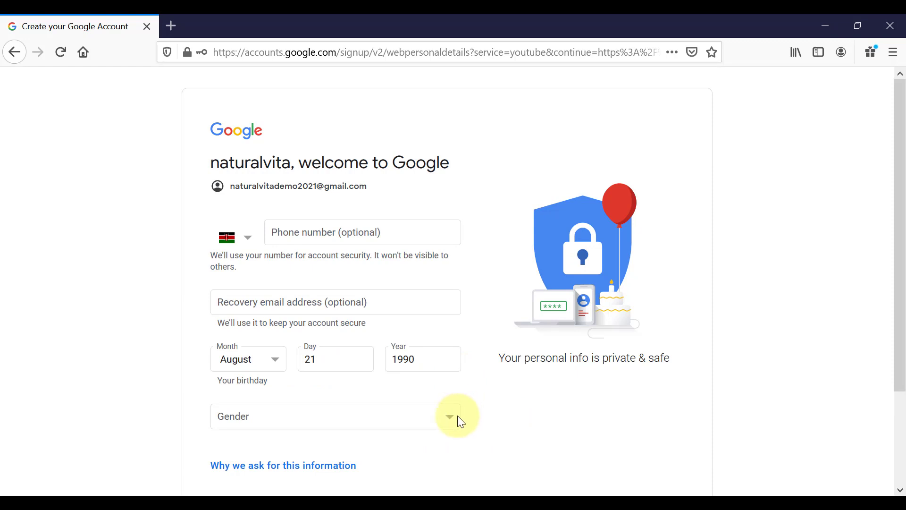
Submit birthday and gender, then accept Google's terms of service
click(336, 416)
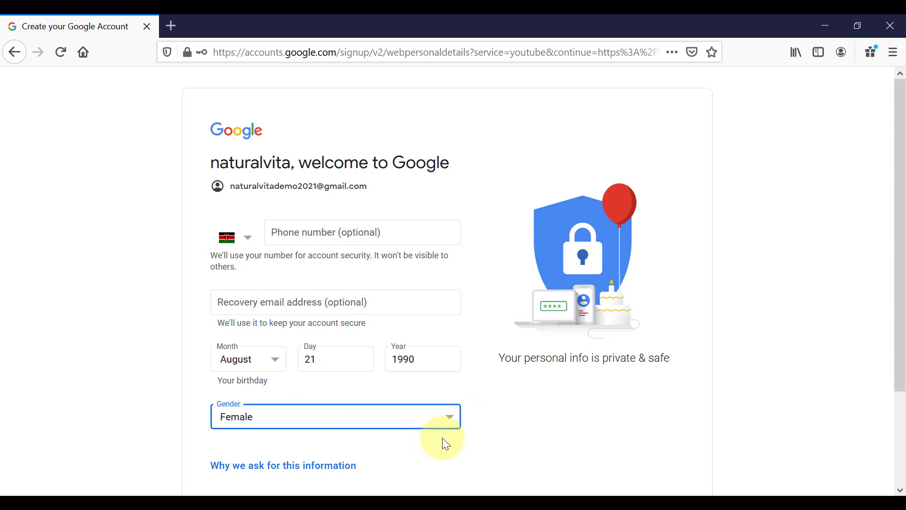
scroll(down, 3)
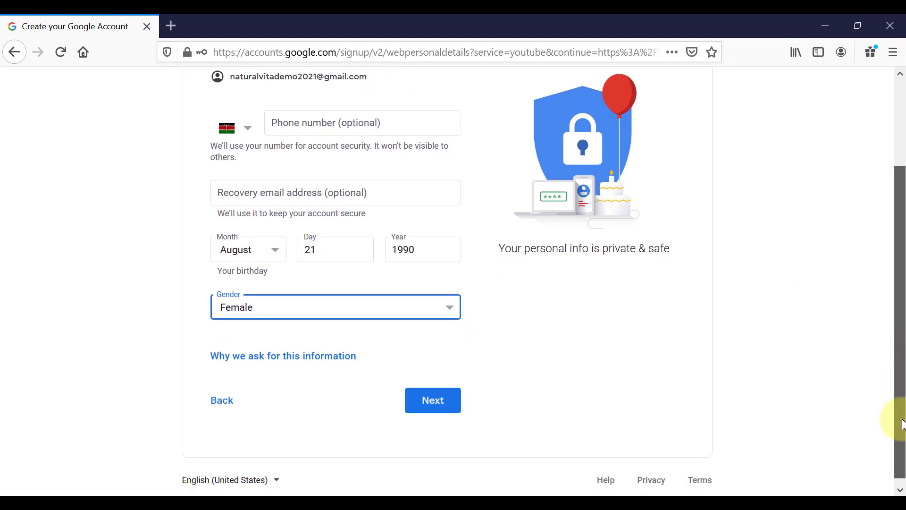
click(433, 399)
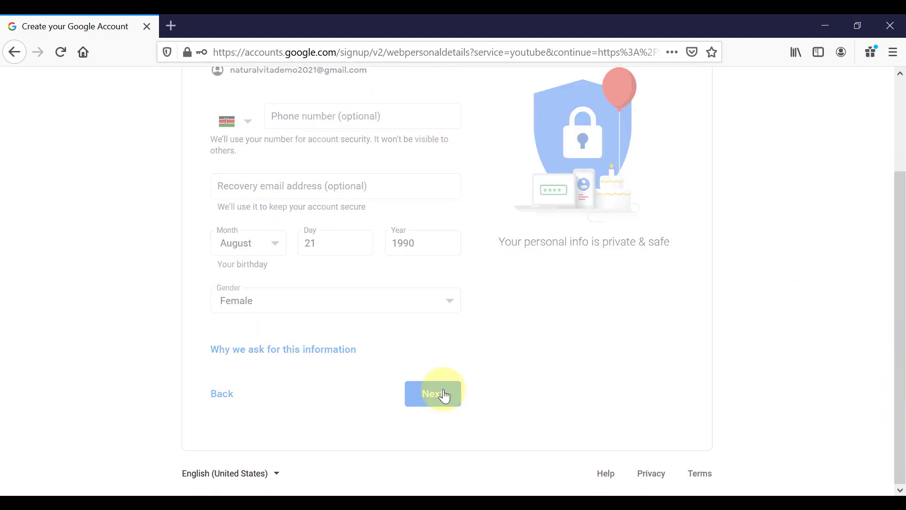
click(434, 394)
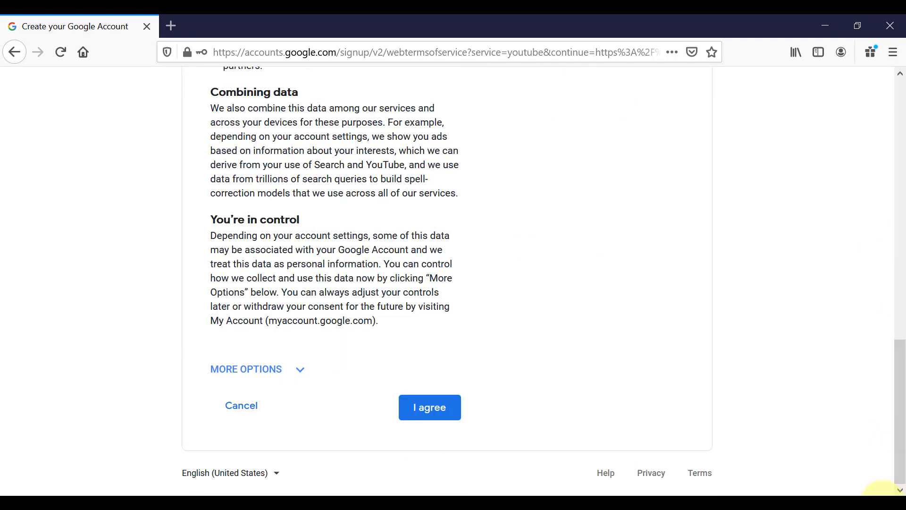
click(429, 406)
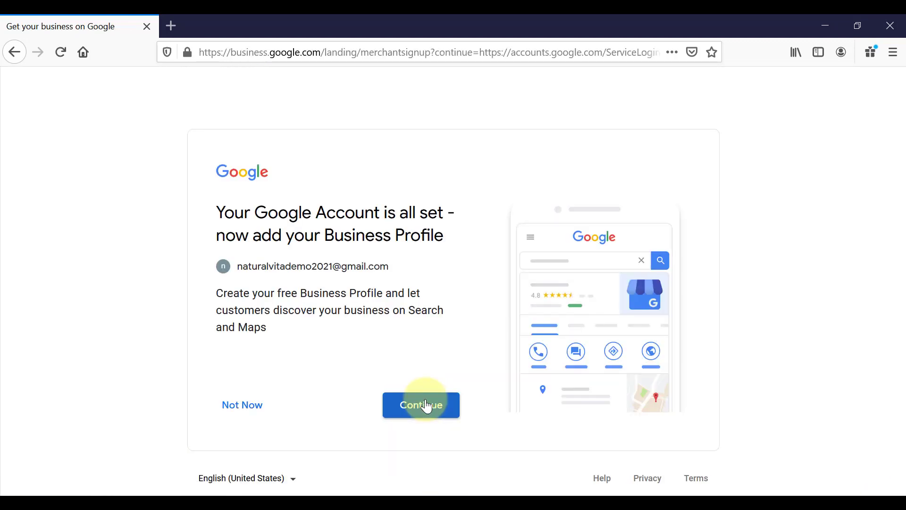
Continue past the Business Profile prompt and return to YouTube with the account menu showing
click(421, 405)
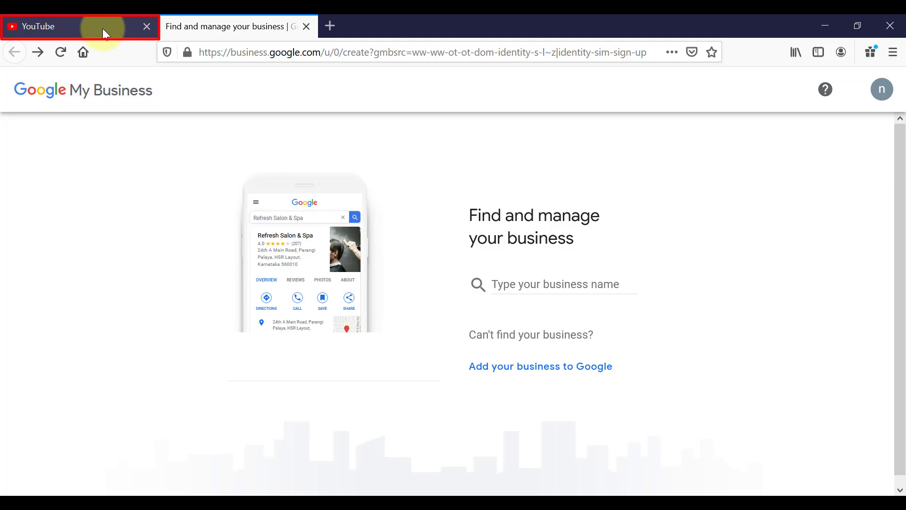
click(40, 26)
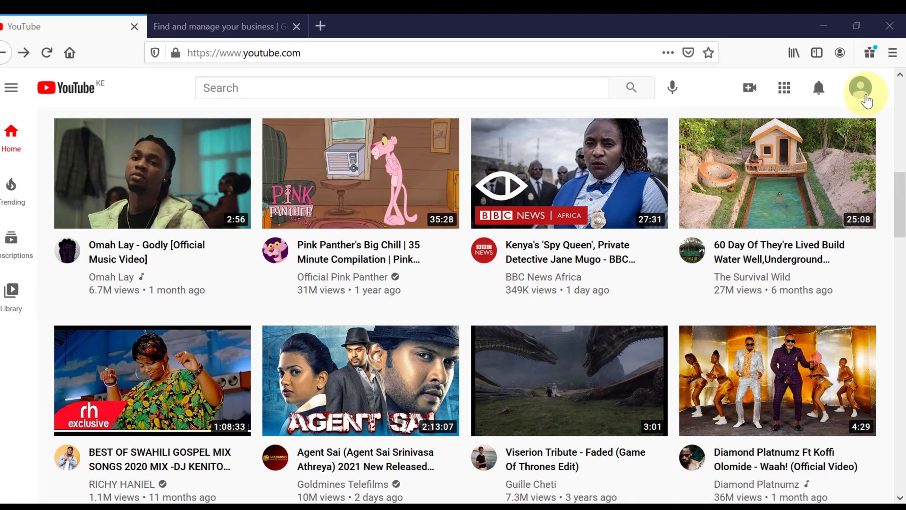
click(866, 93)
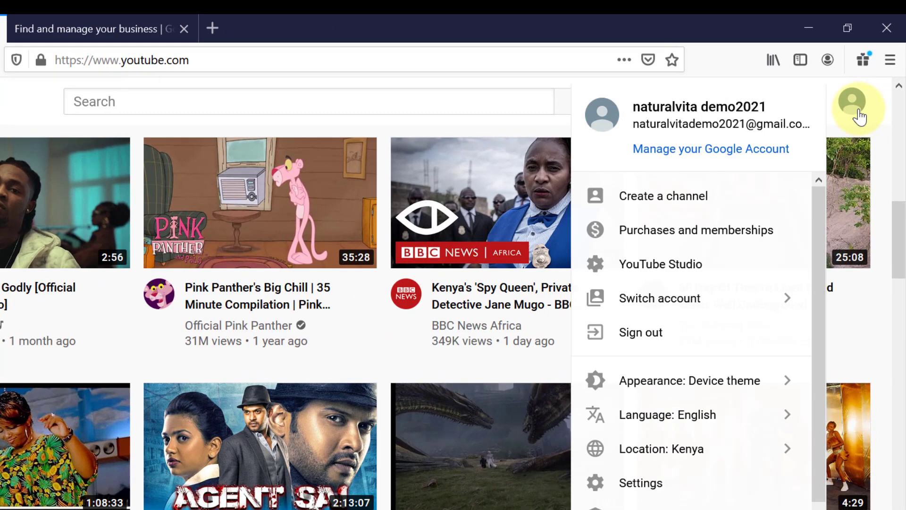
mouse_move(755, 194)
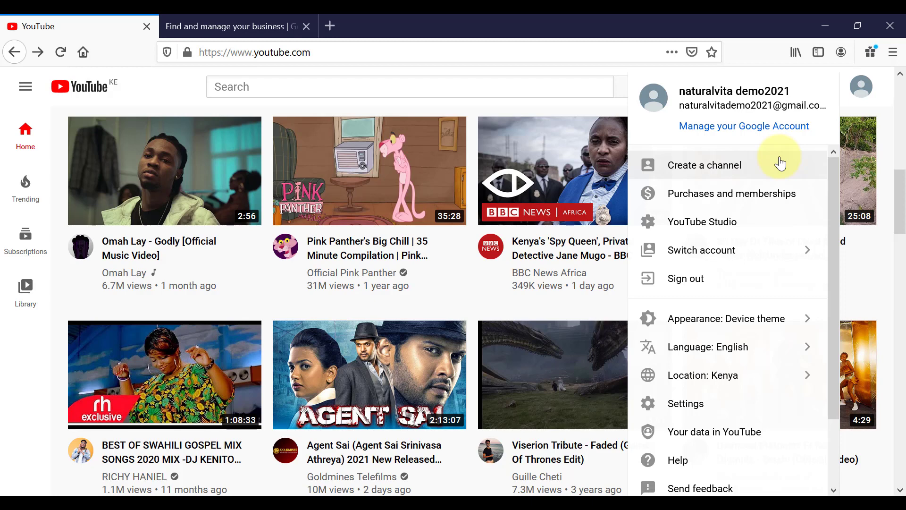
mouse_move(713, 381)
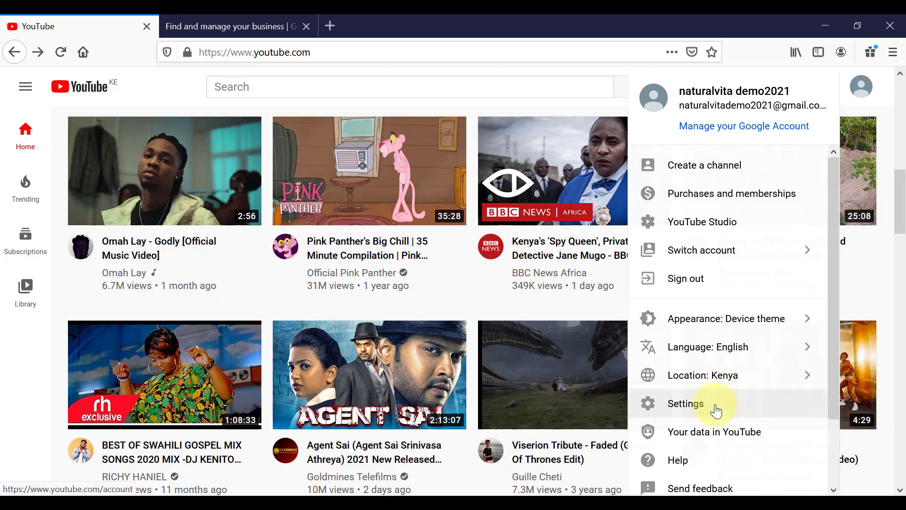
Reach the account's channel list through YouTube settings and begin a new channel
click(685, 403)
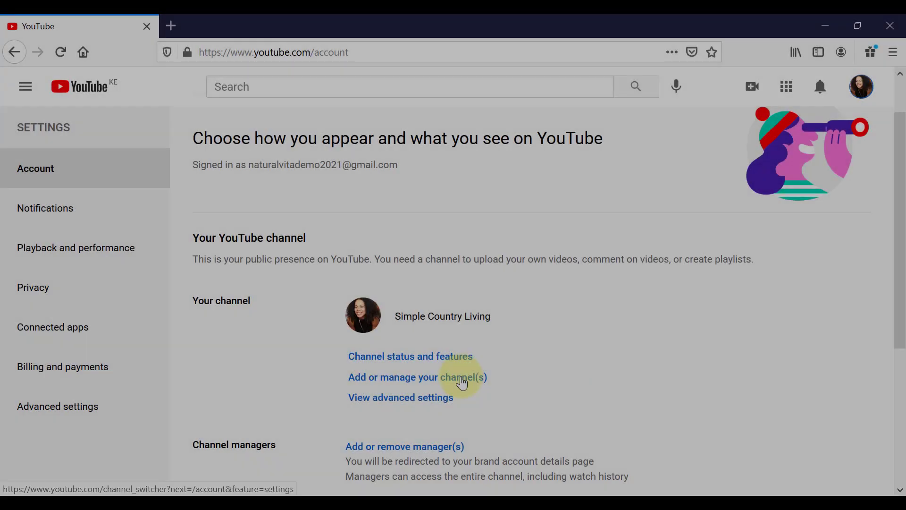
click(416, 377)
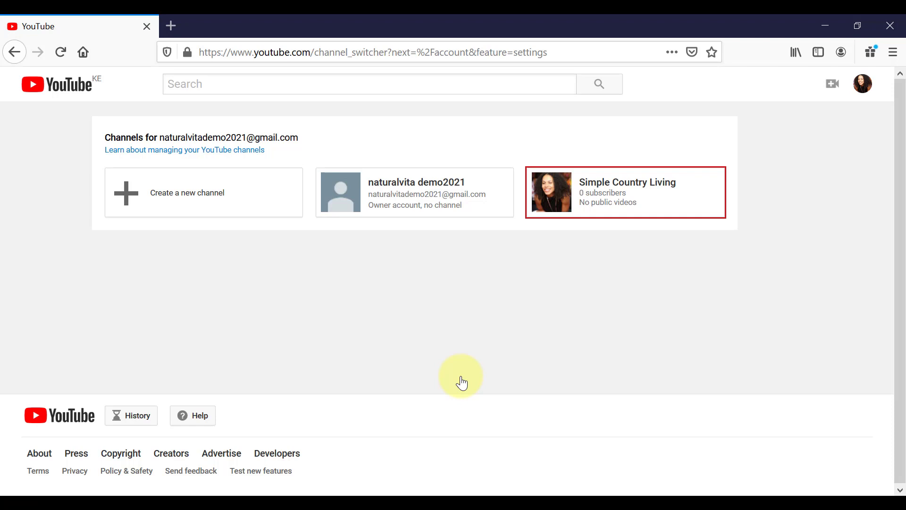
mouse_move(216, 207)
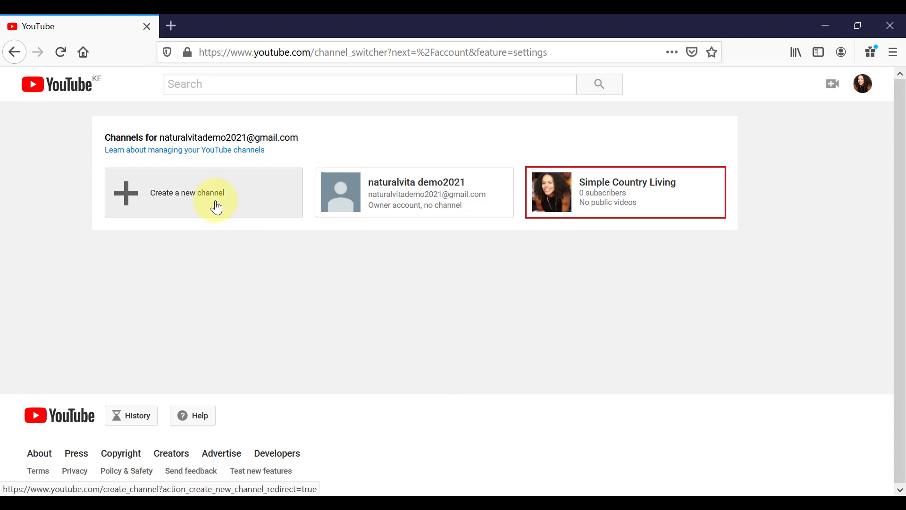
click(204, 193)
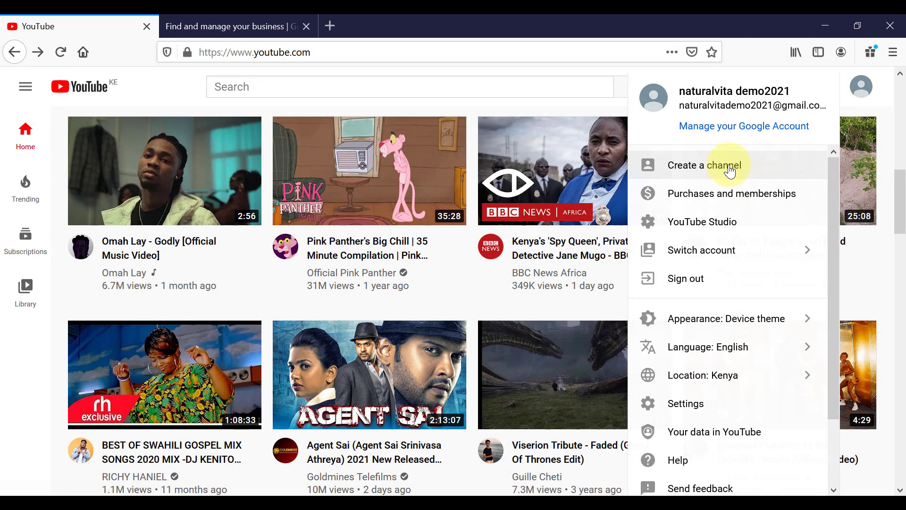
Begin channel setup and choose to create it under a custom name
click(698, 165)
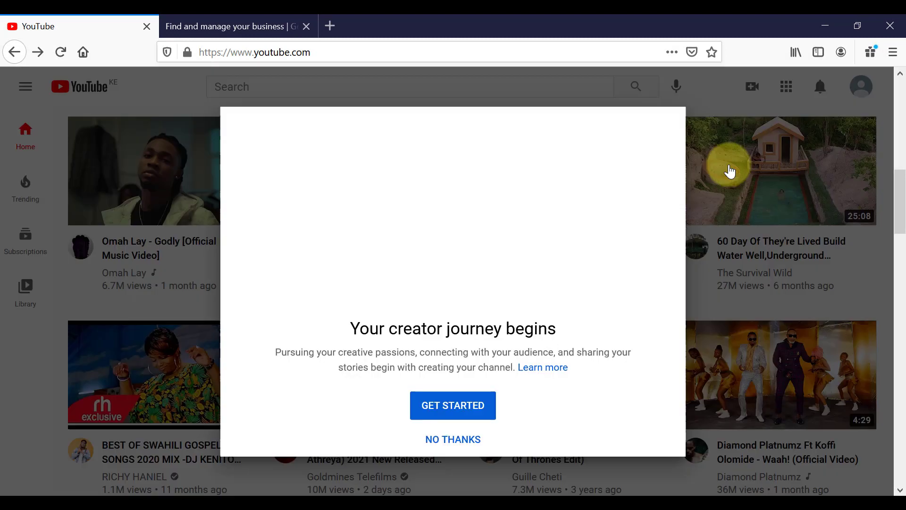
click(452, 405)
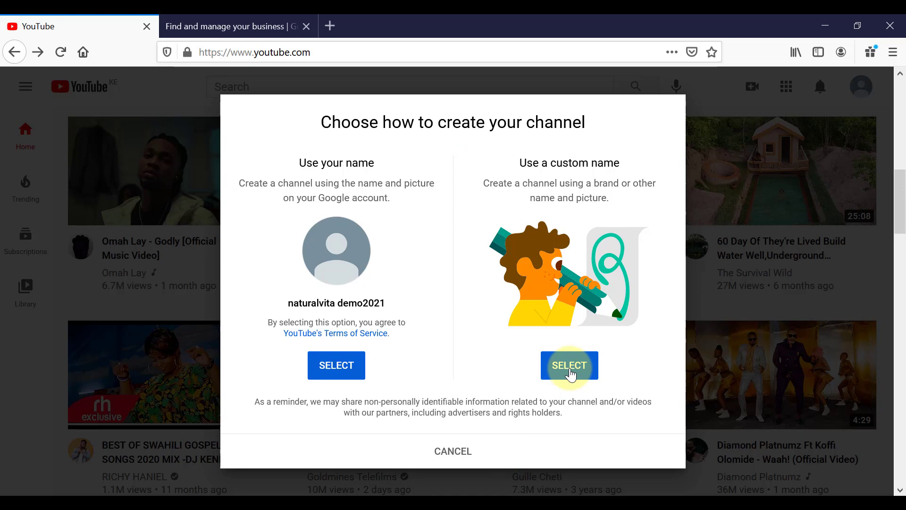
click(568, 365)
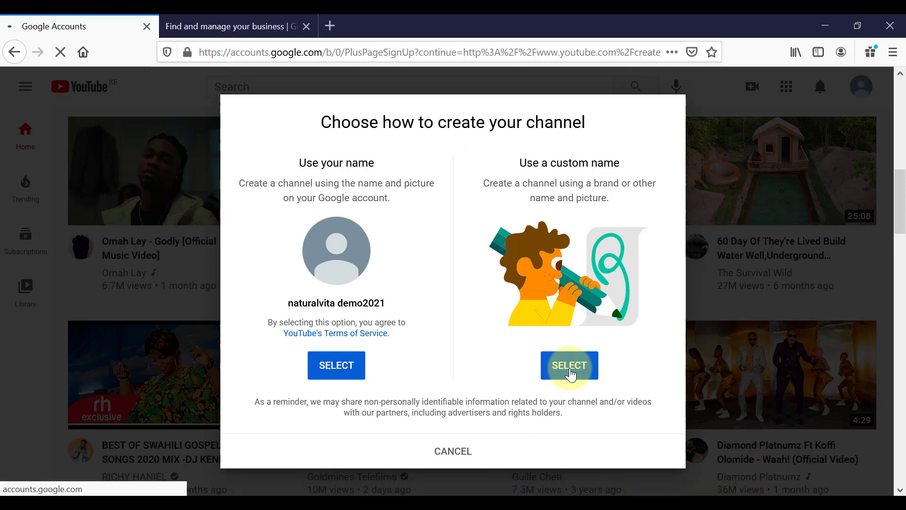
Name the channel 'Simple Country Living', acknowledge the separate account, and create it
click(568, 365)
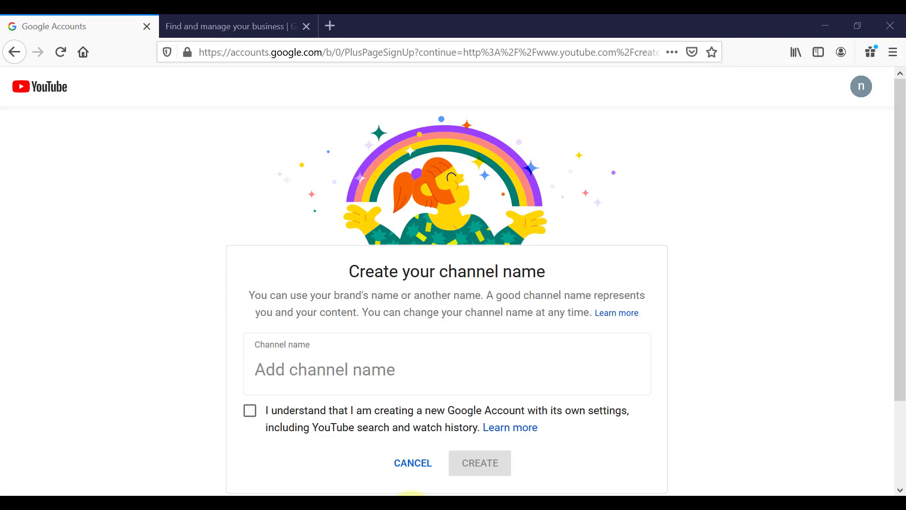
text(Simple Country Livin)
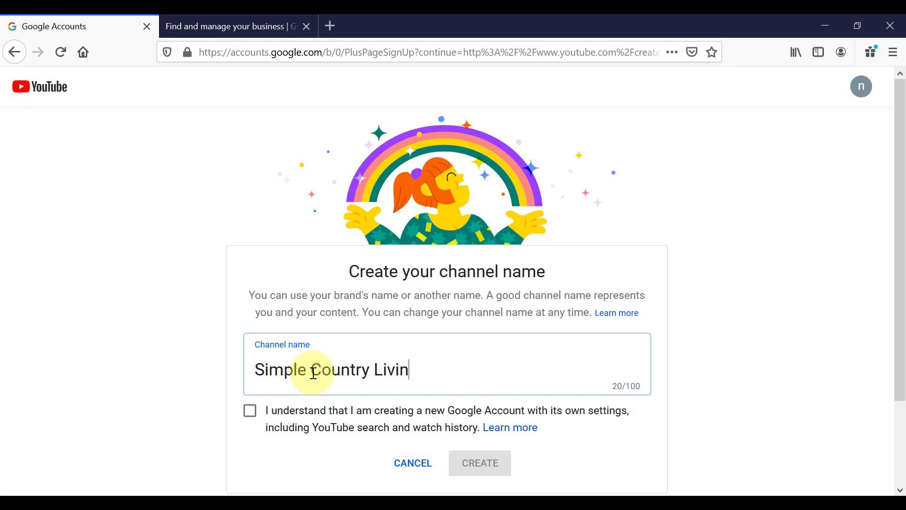
text(g)
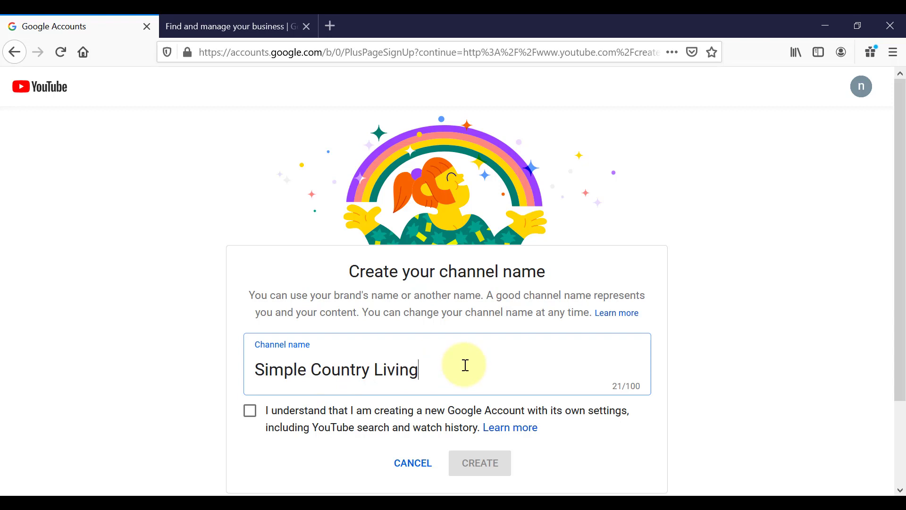
mouse_move(247, 466)
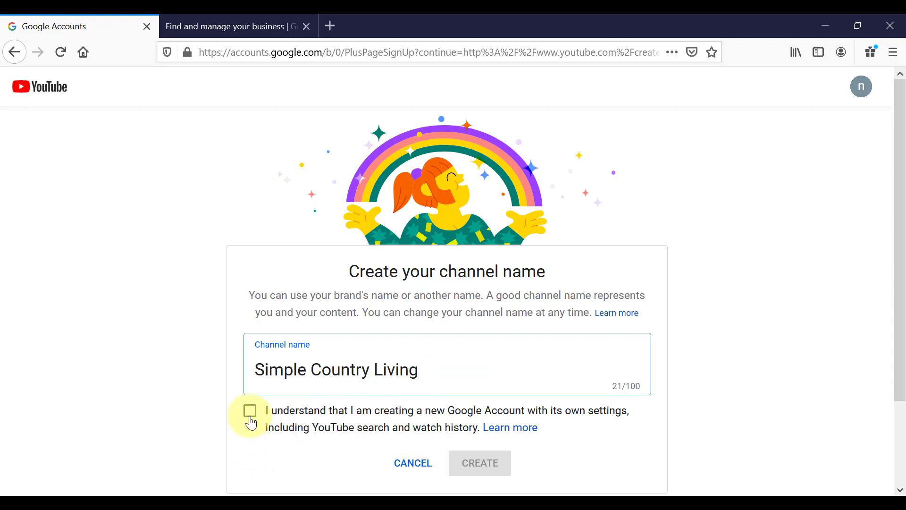
click(250, 412)
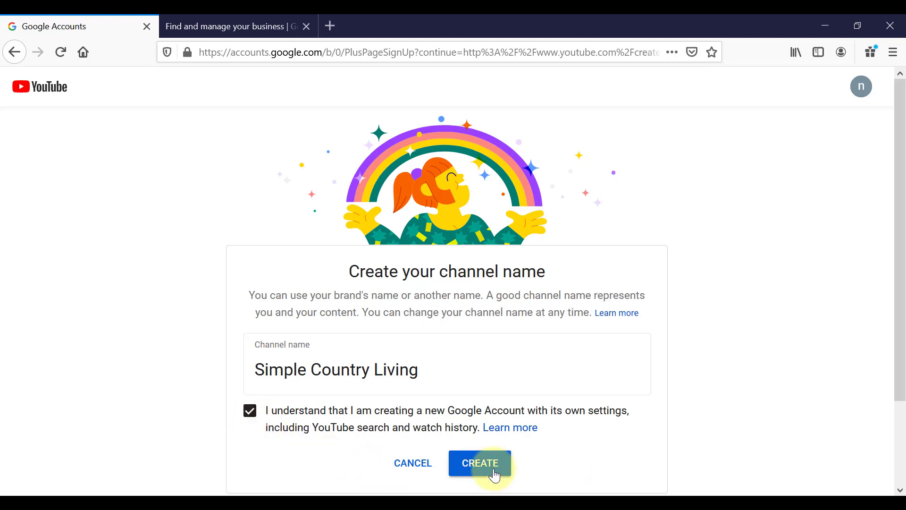
click(479, 463)
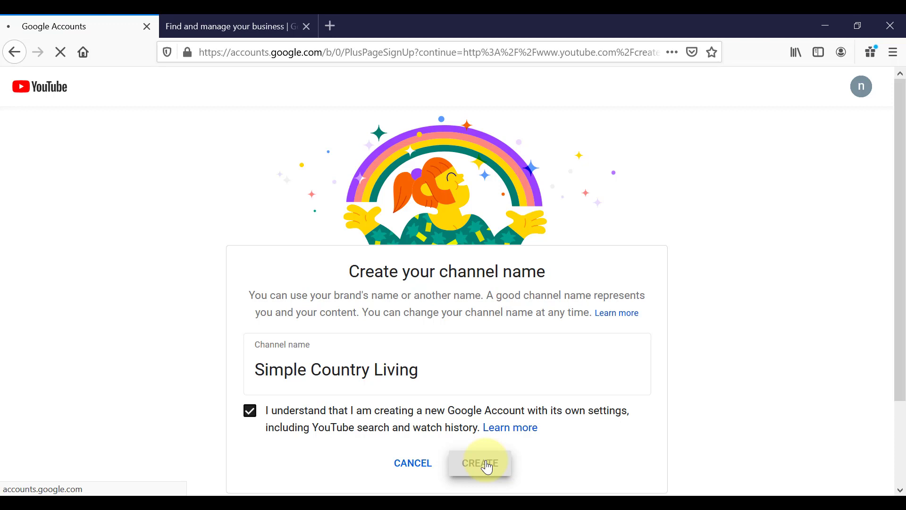
Upload the Profile image from the Videos folder as the channel picture
click(479, 462)
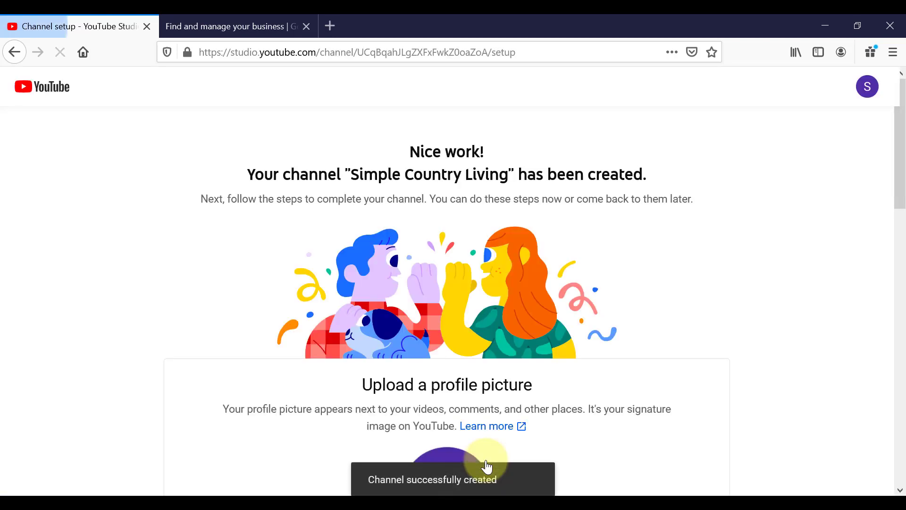
scroll(down, 3)
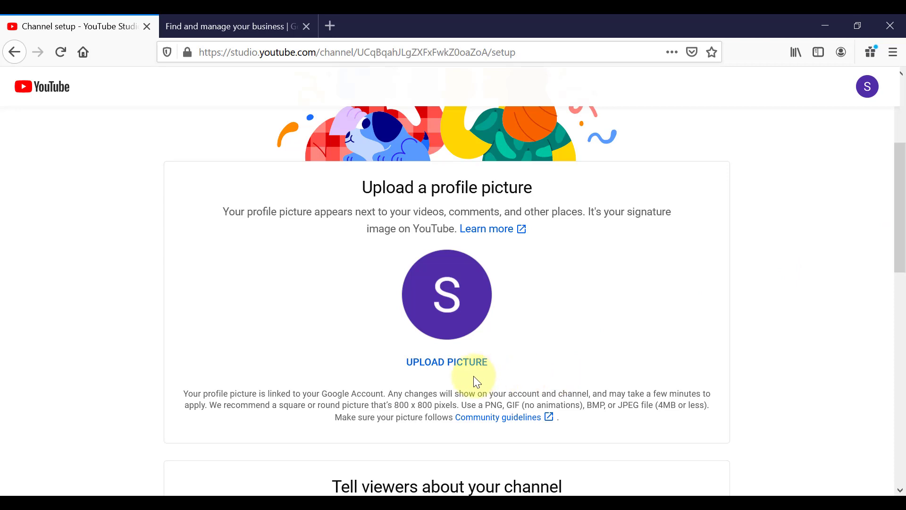
click(447, 361)
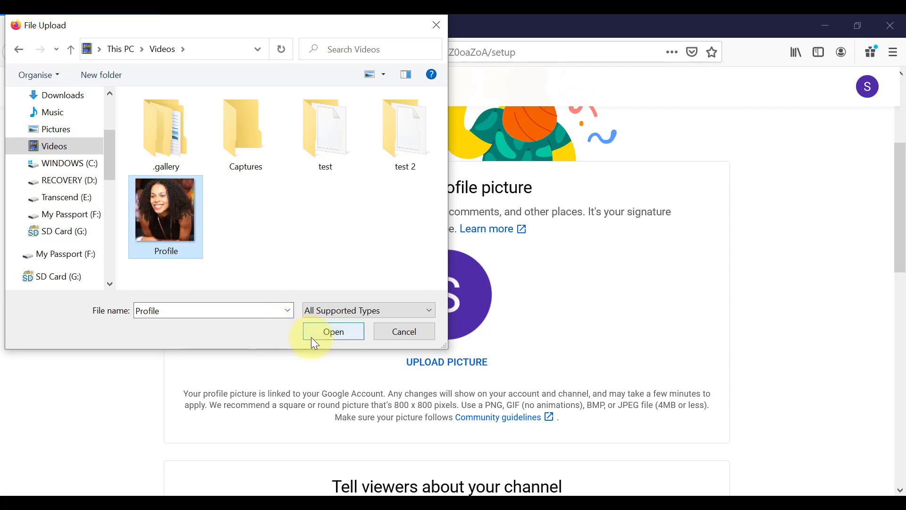
click(333, 331)
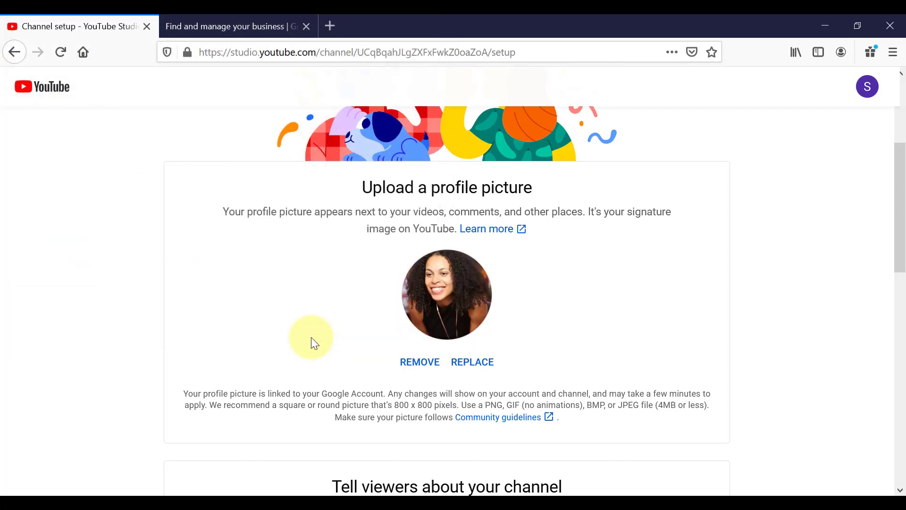
Enter a multi-paragraph channel description about online marketing, video editing and YouTube tutorials
scroll(down, 3)
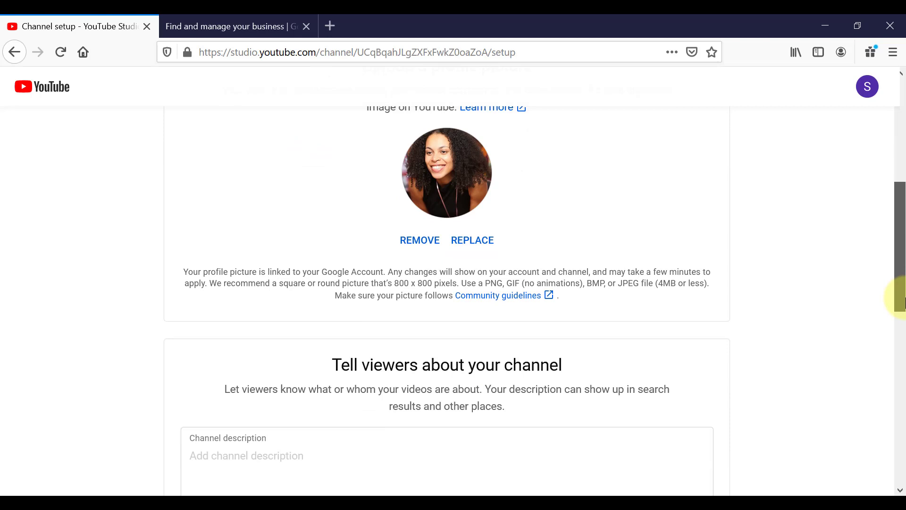
scroll(down, 3)
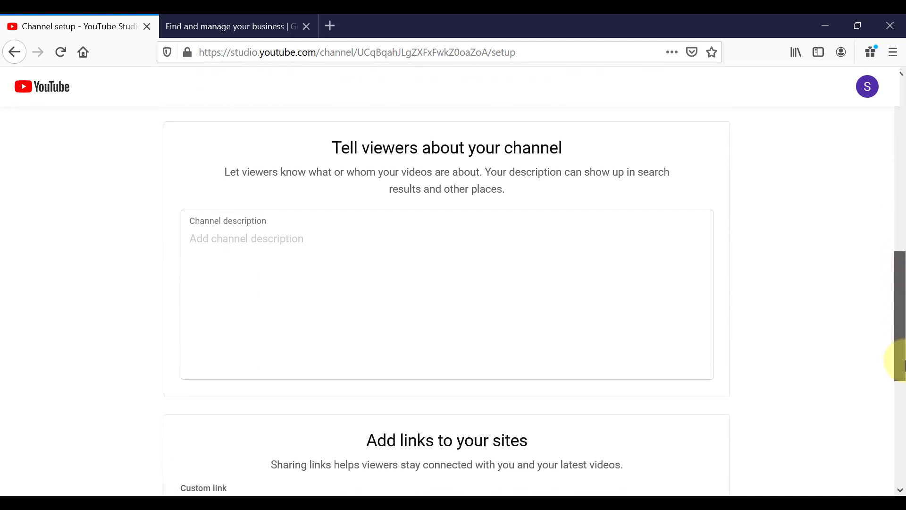
scroll(down, 3)
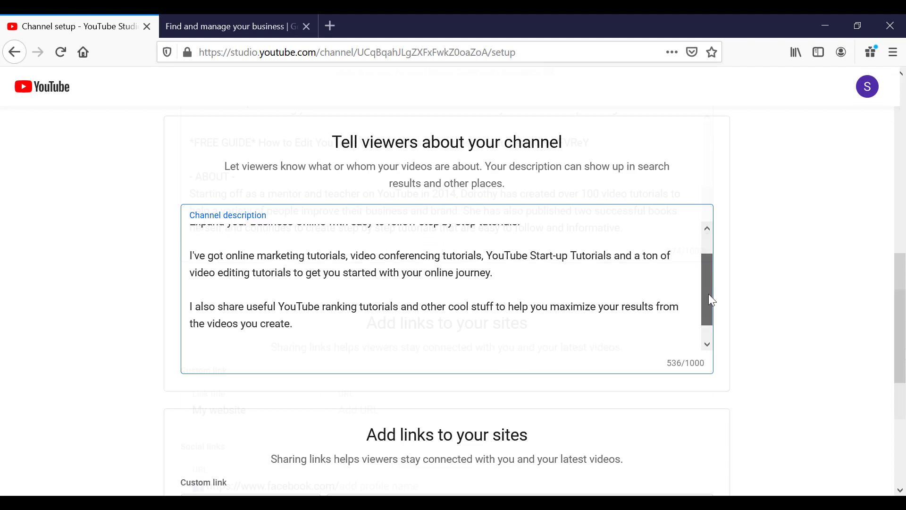
scroll(down, 3)
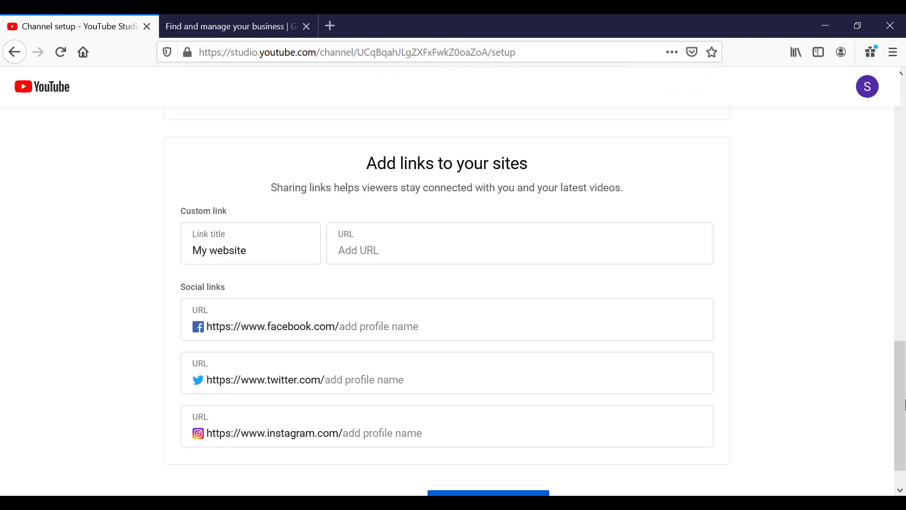
Add the 'doranaturalvita' link title with website and social profiles, then save and continue
click(359, 249)
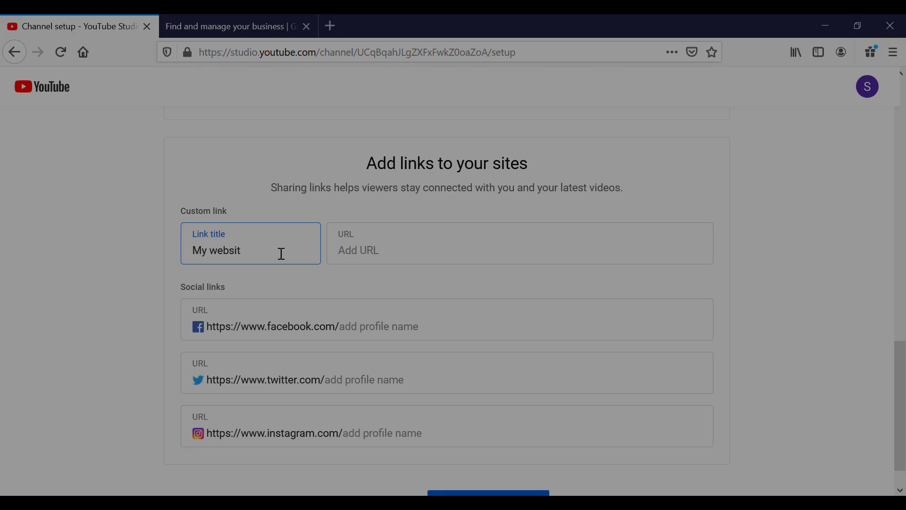
text(doranaturalvita)
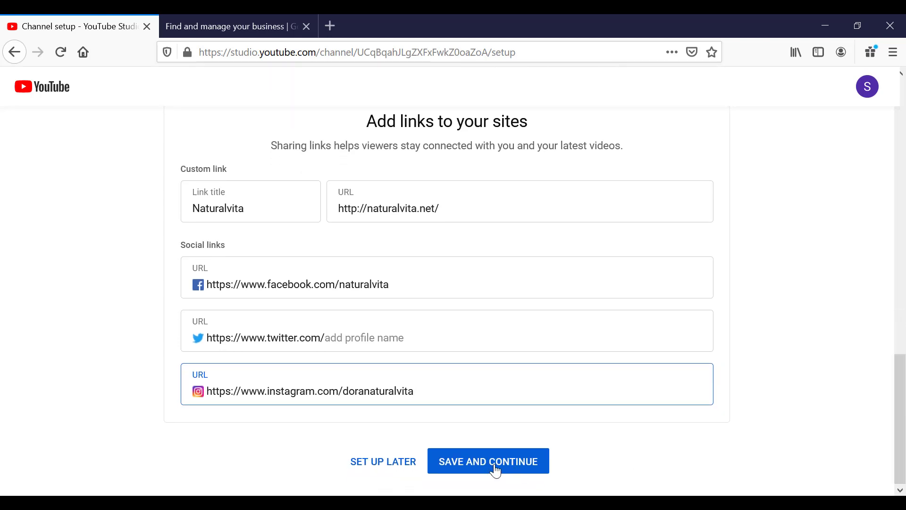
click(487, 460)
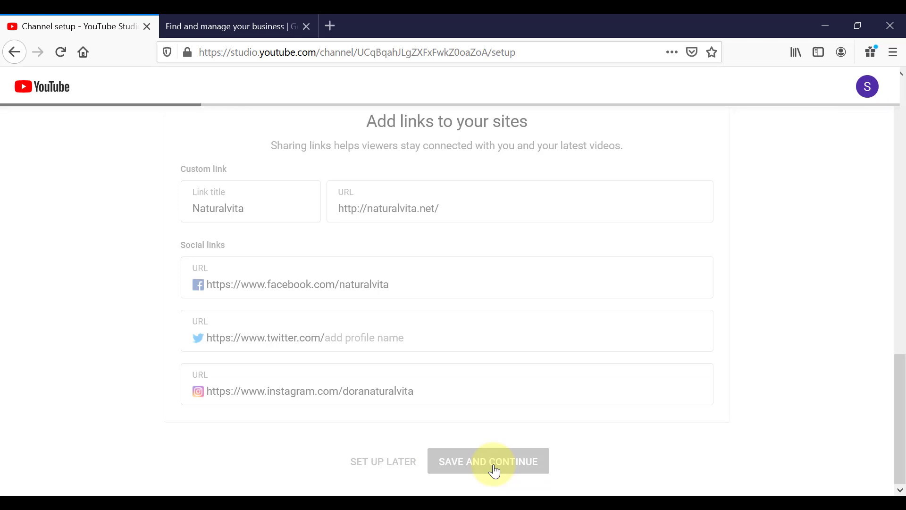
click(488, 462)
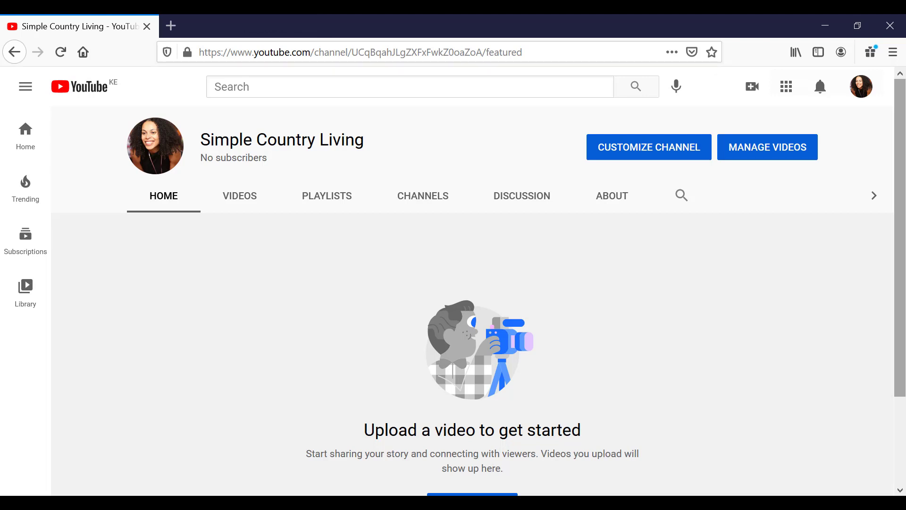
mouse_move(879, 152)
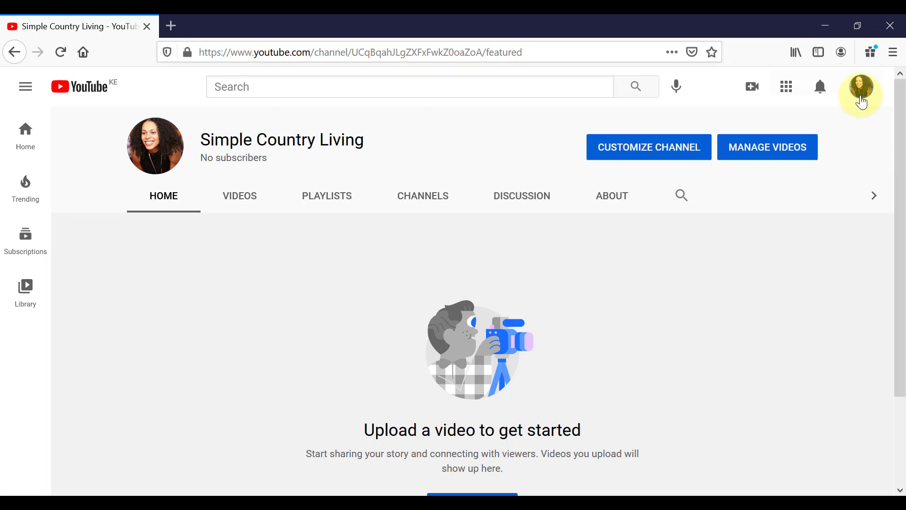
Reach the account's channel list, showing Simple Country Living, via YouTube settings
click(861, 93)
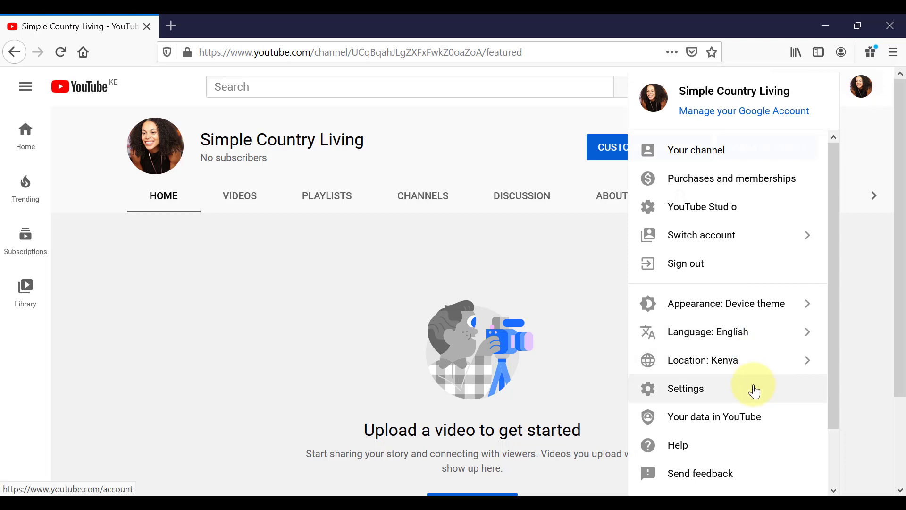
click(685, 388)
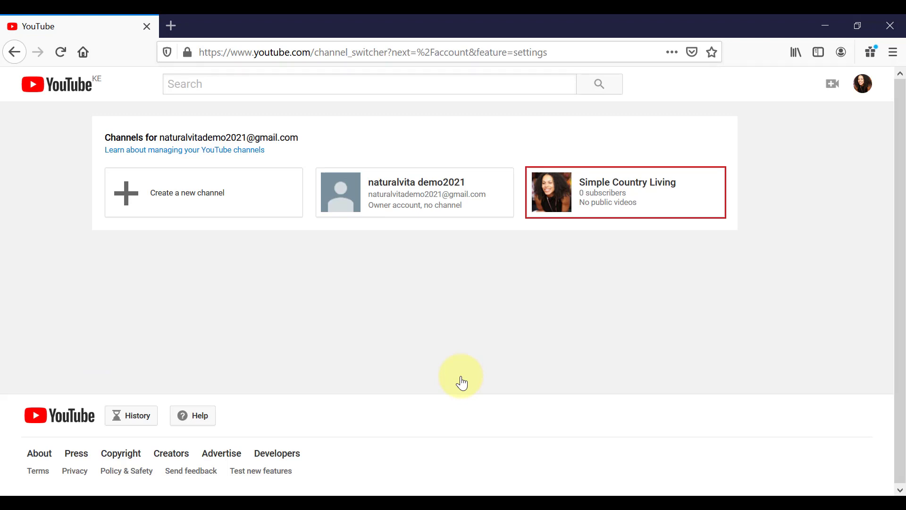
mouse_move(216, 207)
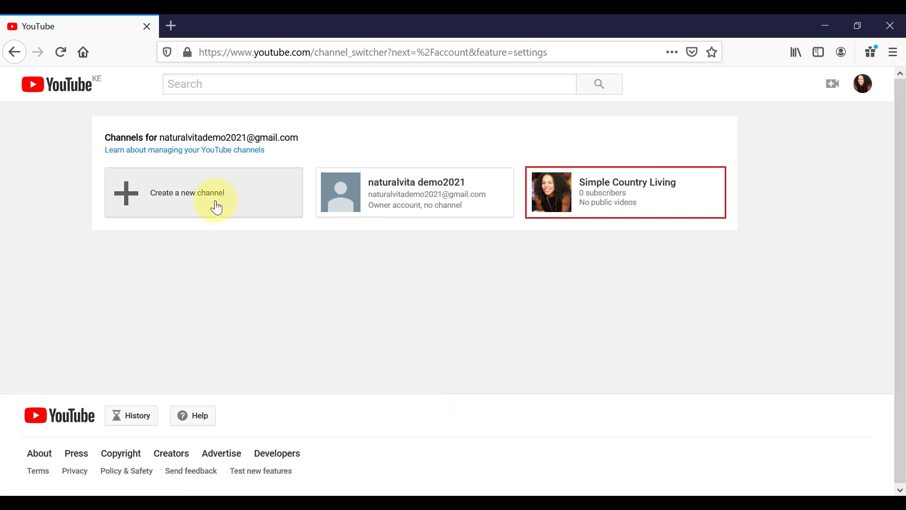
Create a second brand channel named 'Happy Channel'
click(204, 193)
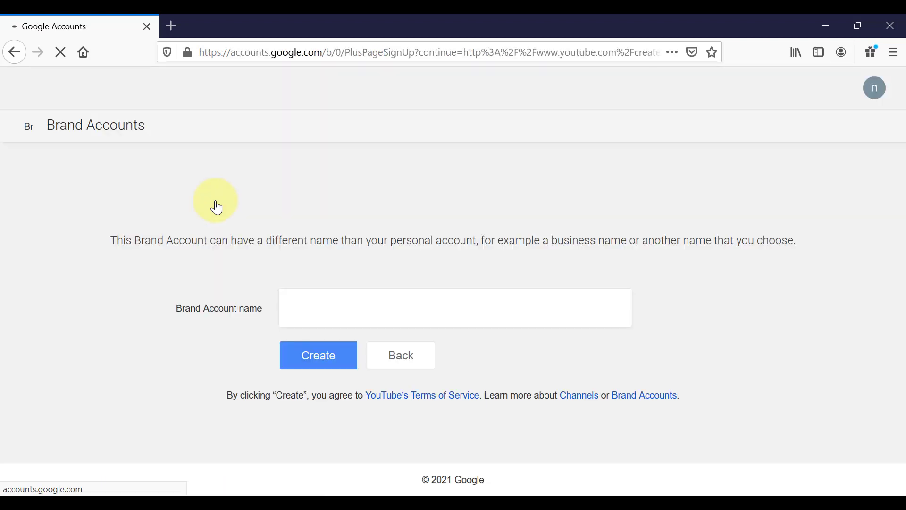
text(Happy Chan)
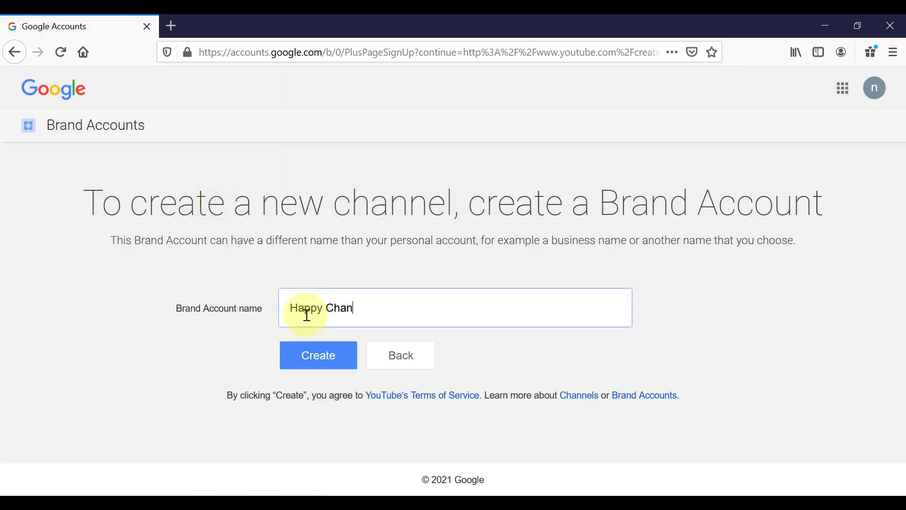
text(nel)
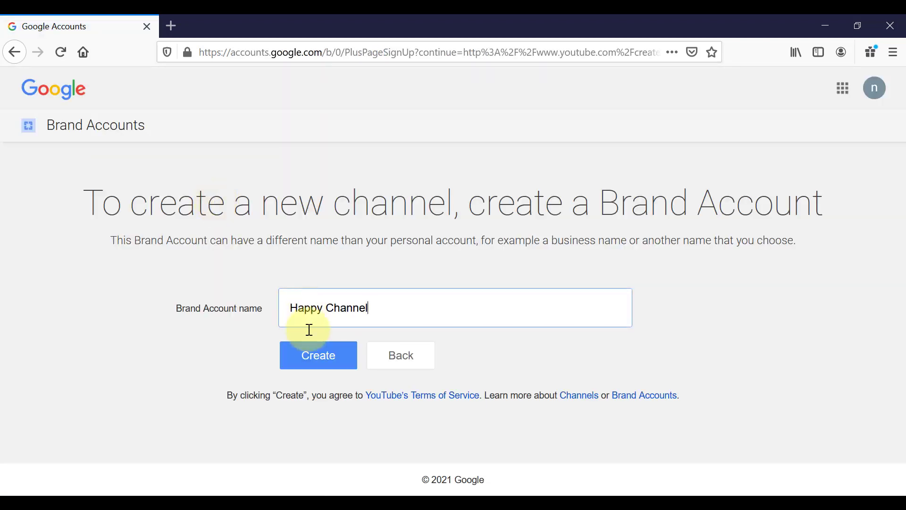
click(318, 355)
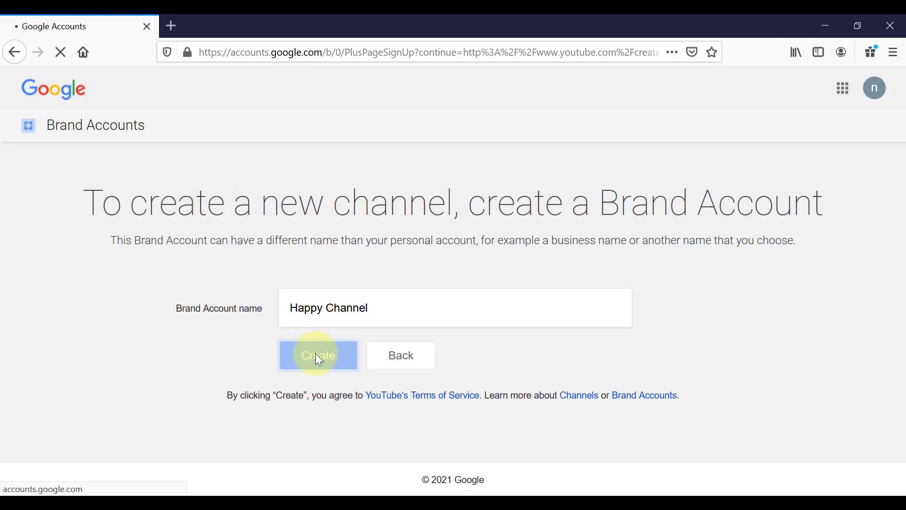
click(318, 355)
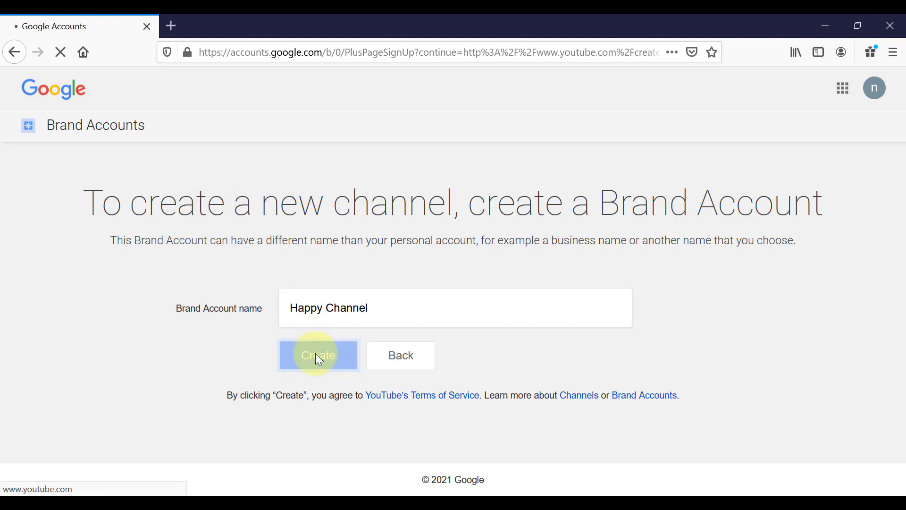
click(318, 355)
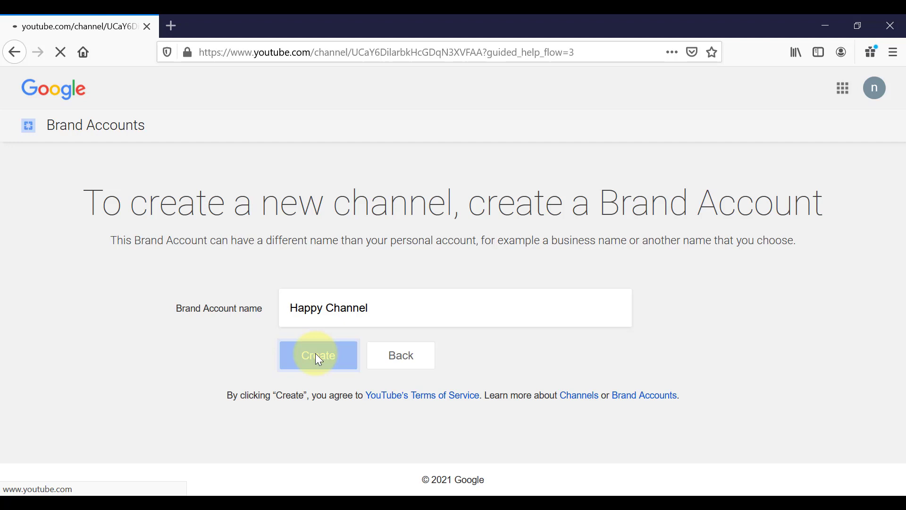
click(318, 355)
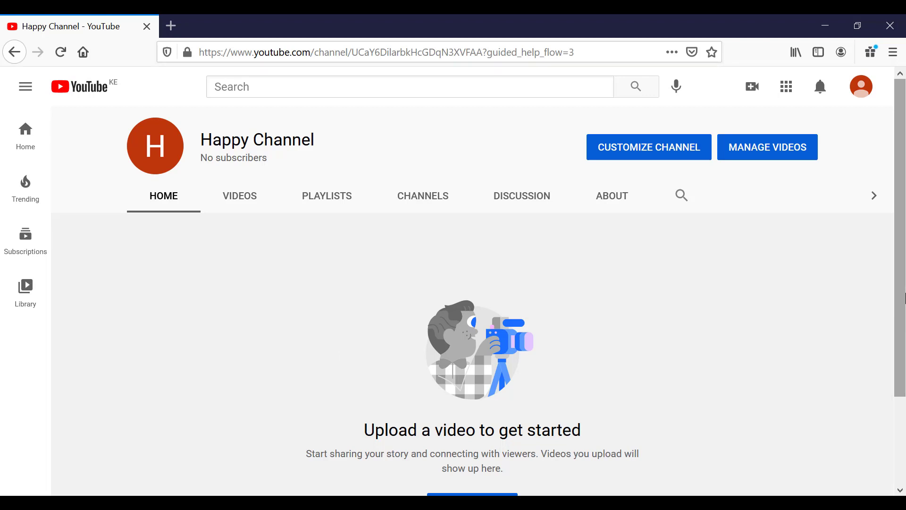
mouse_move(318, 359)
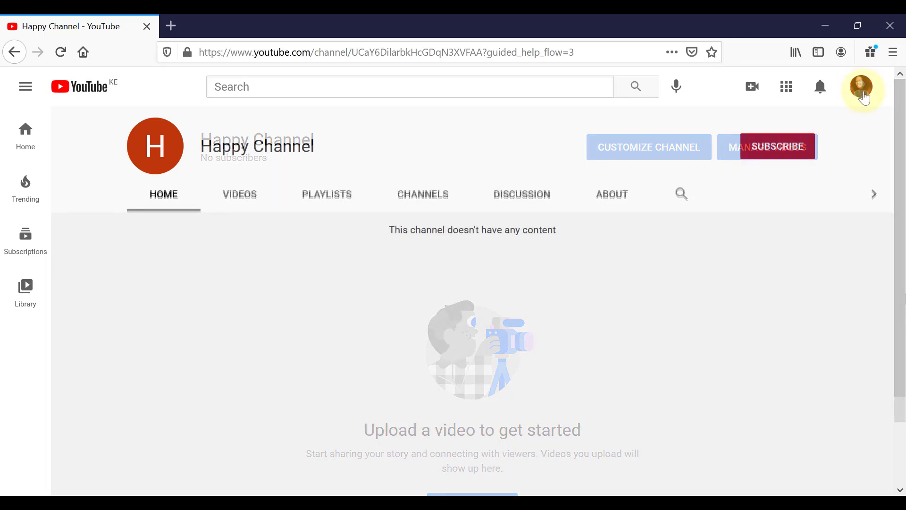
Switch the active account back to Simple Country Living and go to its YouTube settings page
click(861, 87)
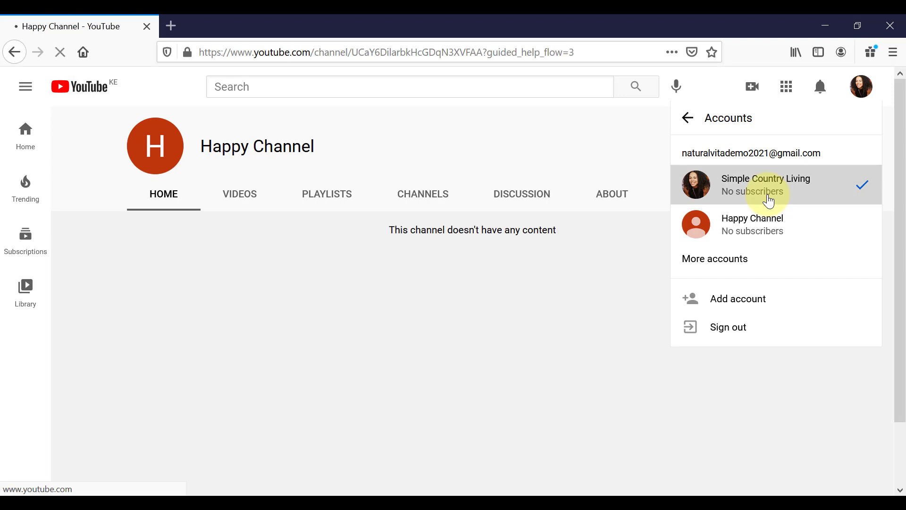
click(766, 184)
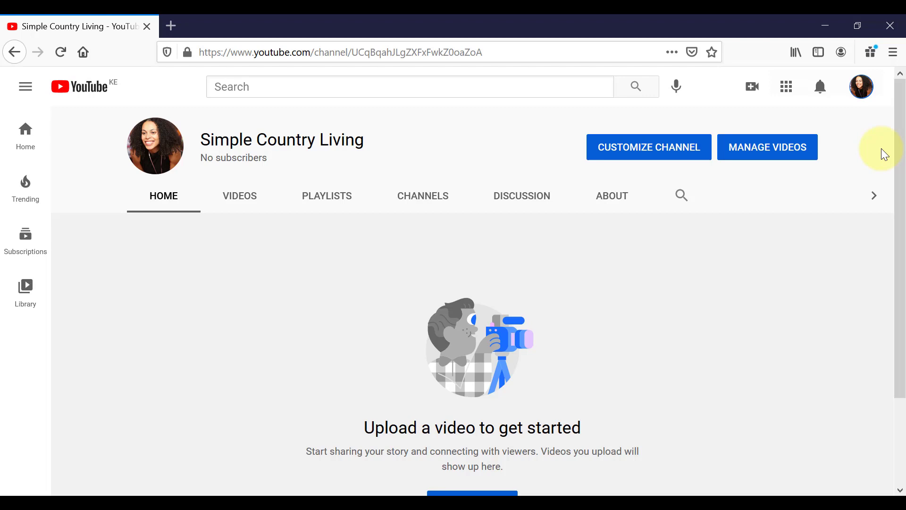
mouse_move(861, 86)
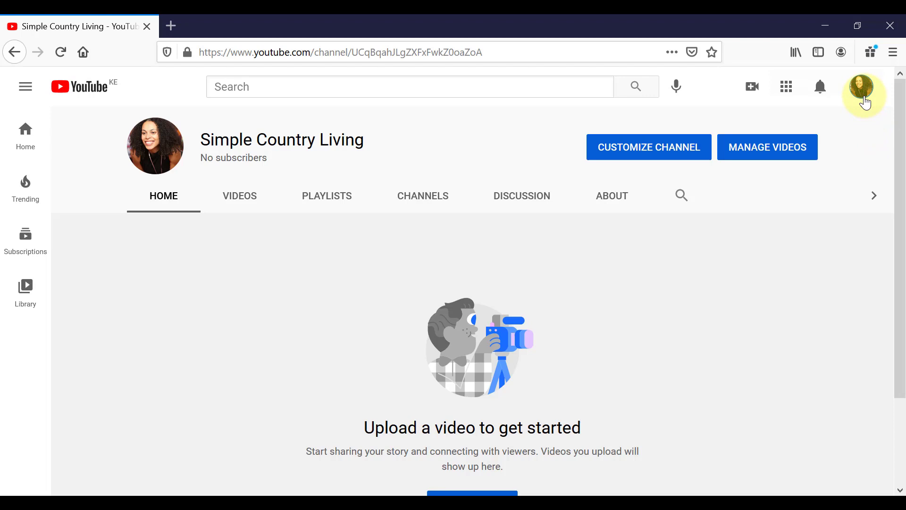
click(865, 94)
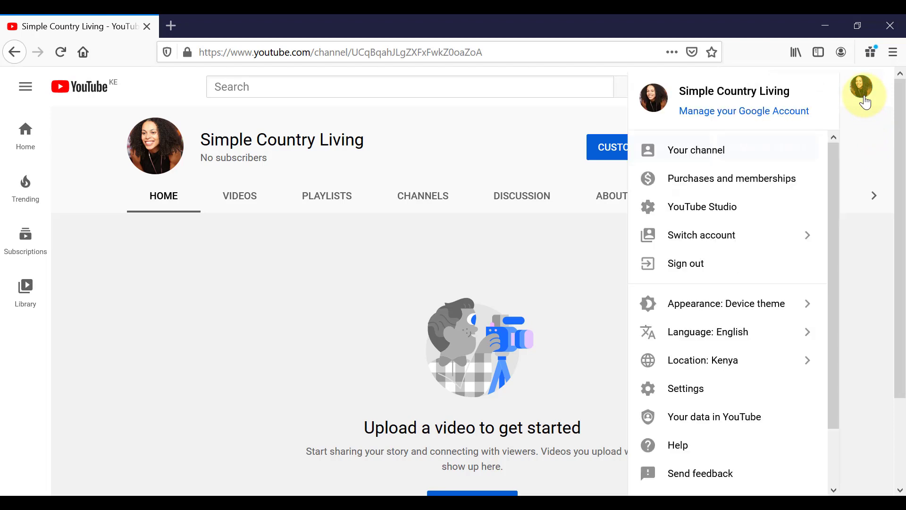
mouse_move(817, 235)
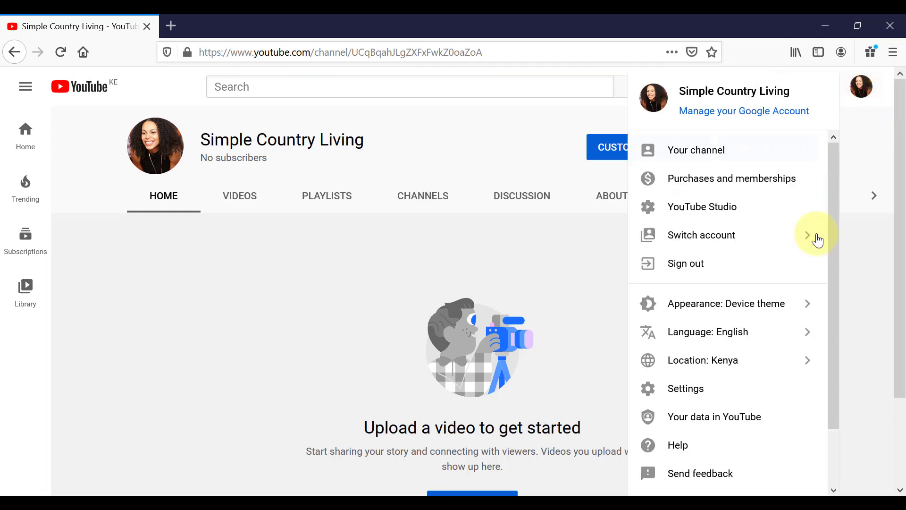
click(686, 388)
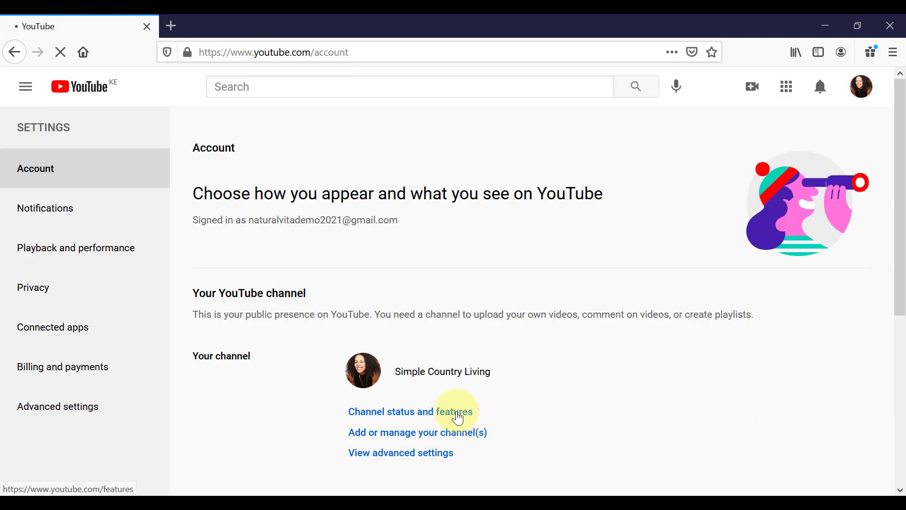
Start phone verification from Channel status and features' phone-verification section
click(410, 411)
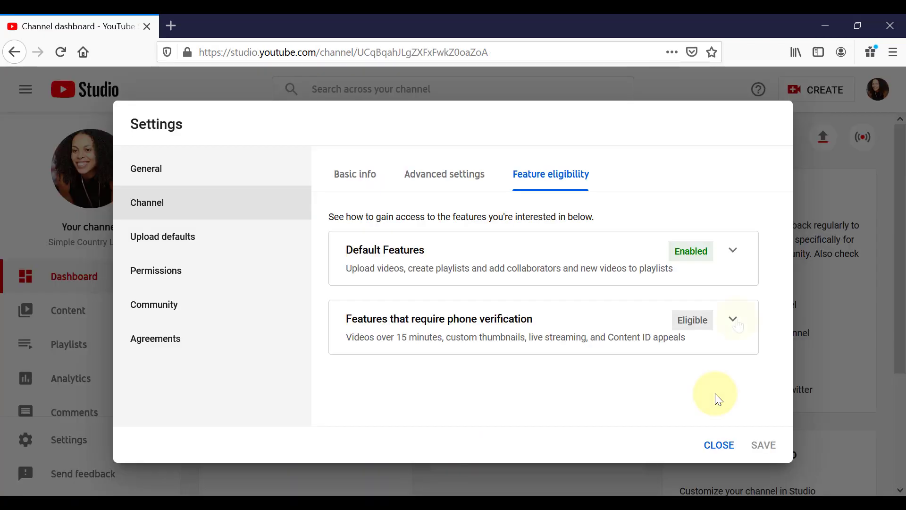
click(732, 320)
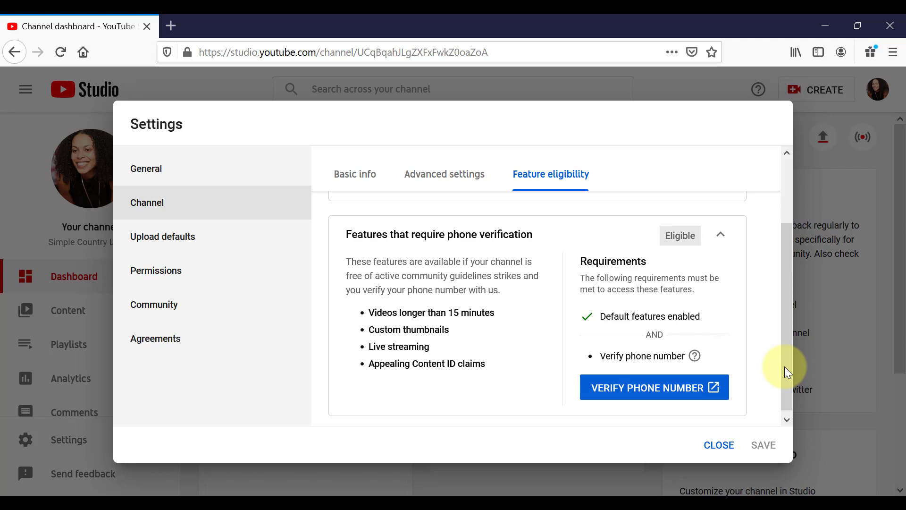
click(653, 387)
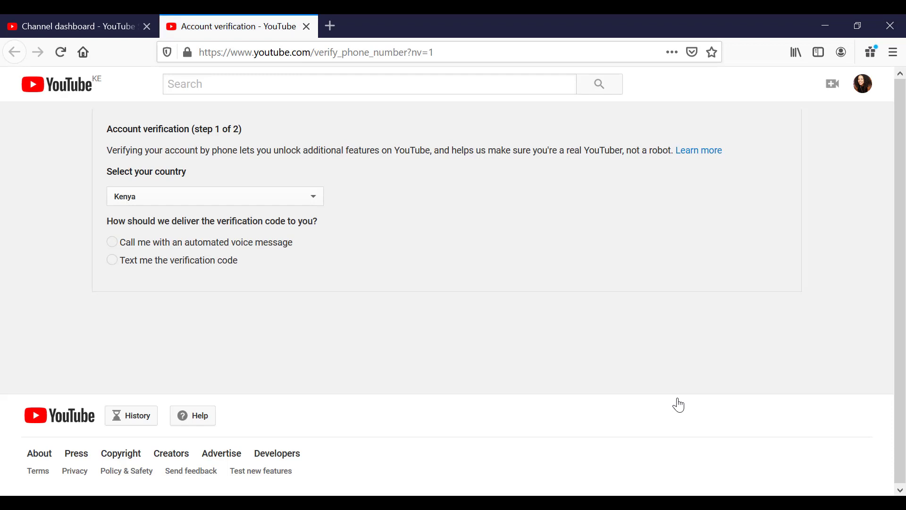
Submit the six-digit verification code and return to the channel settings tab
click(112, 260)
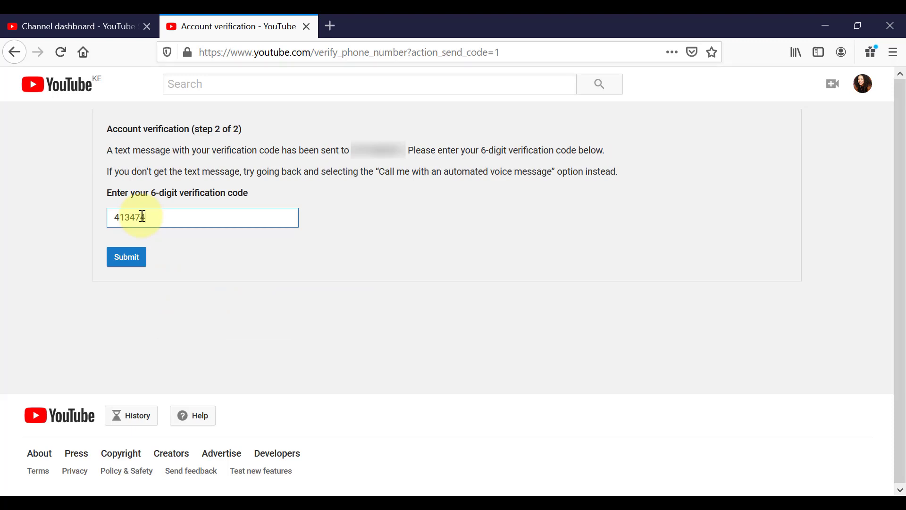
click(126, 257)
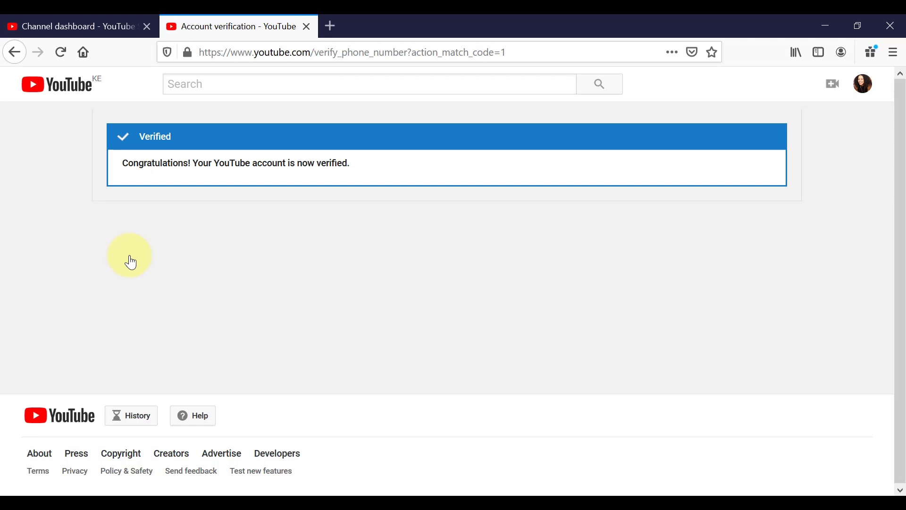
click(69, 26)
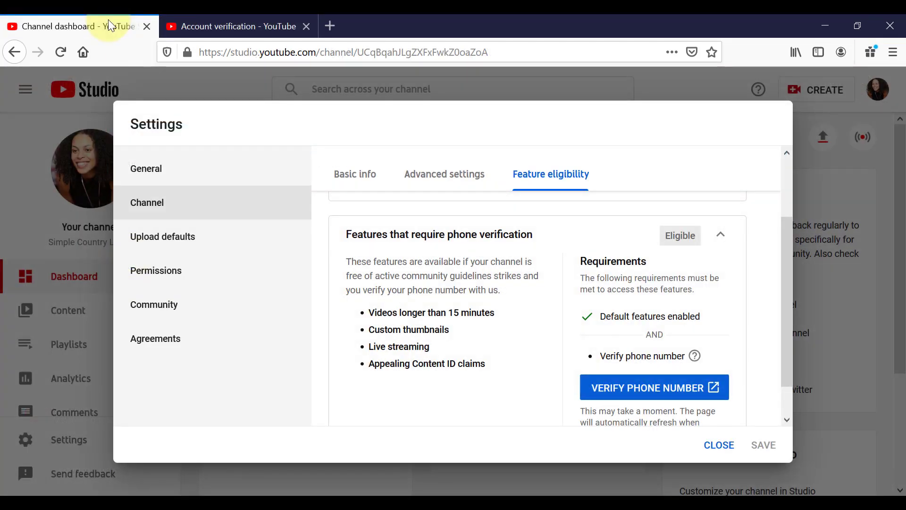
Confirm phone-verification features show Enabled, then move to Advanced settings
click(654, 387)
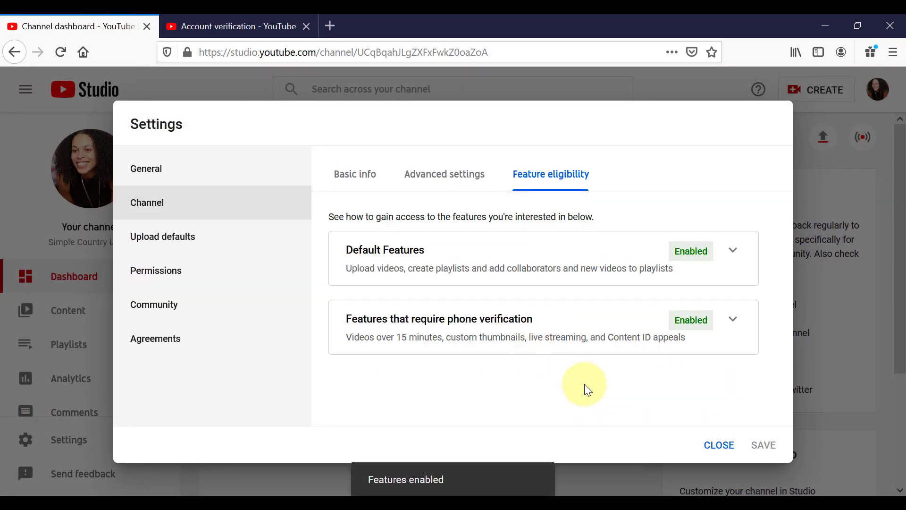
click(732, 320)
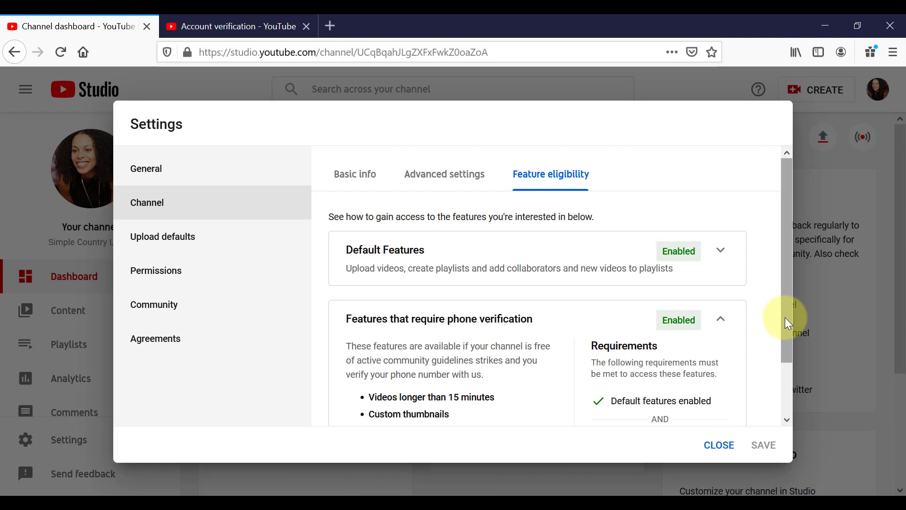
scroll(down, 3)
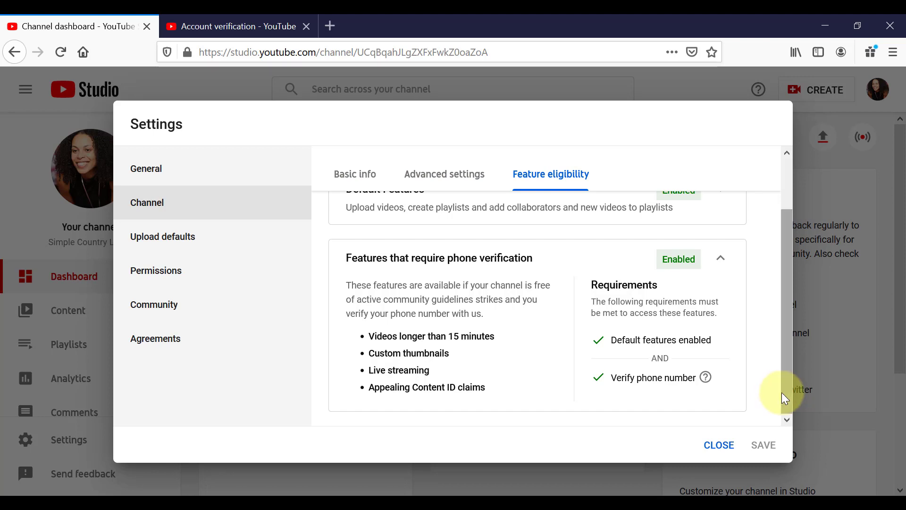
click(443, 173)
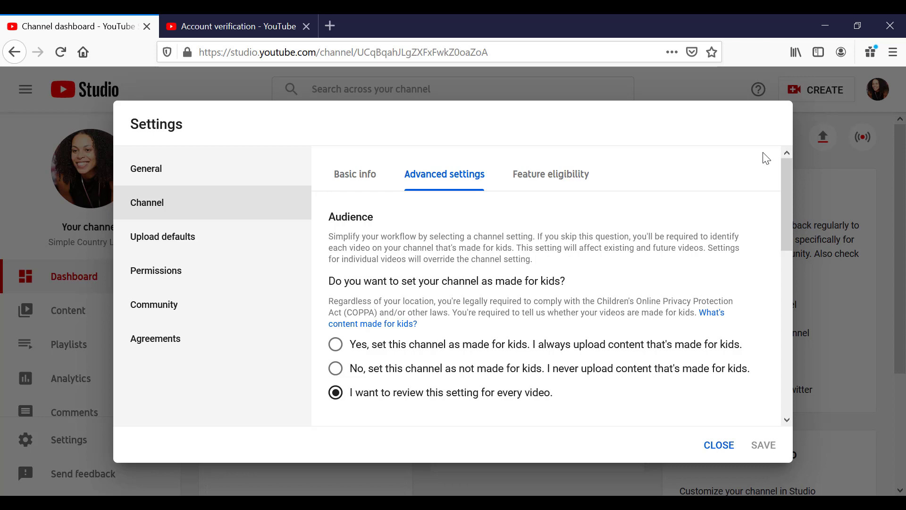
Mark the channel as 'No, set this channel as not made for kids' and go to Basic info
click(335, 307)
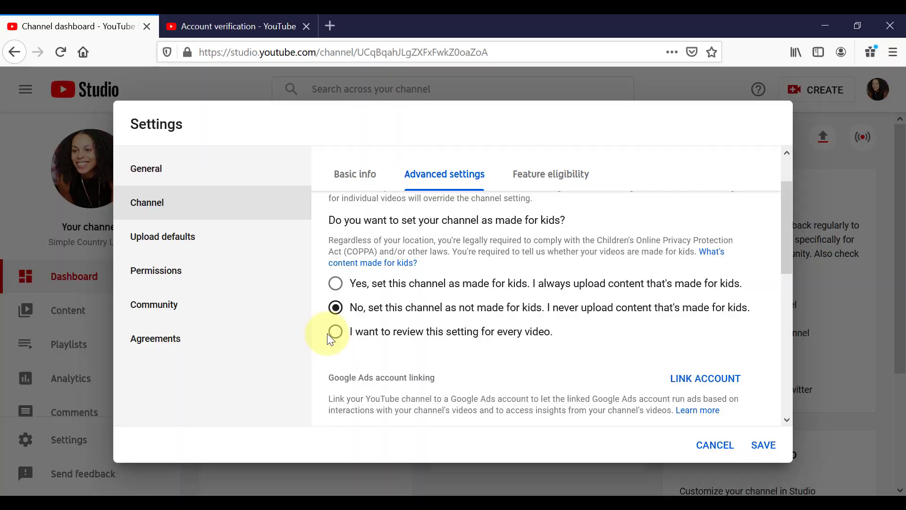
click(355, 174)
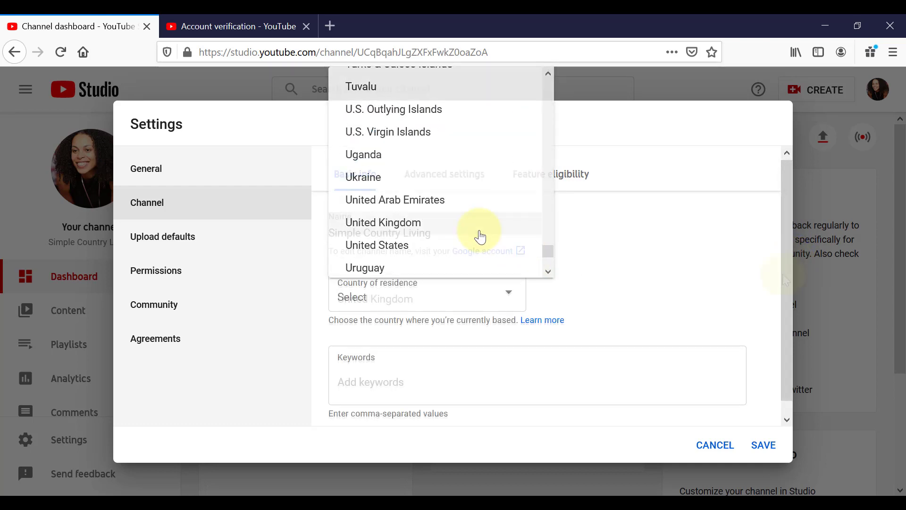
Set country of residence to United Kingdom and enter keywords naturalvita, tutorials, etc
click(383, 223)
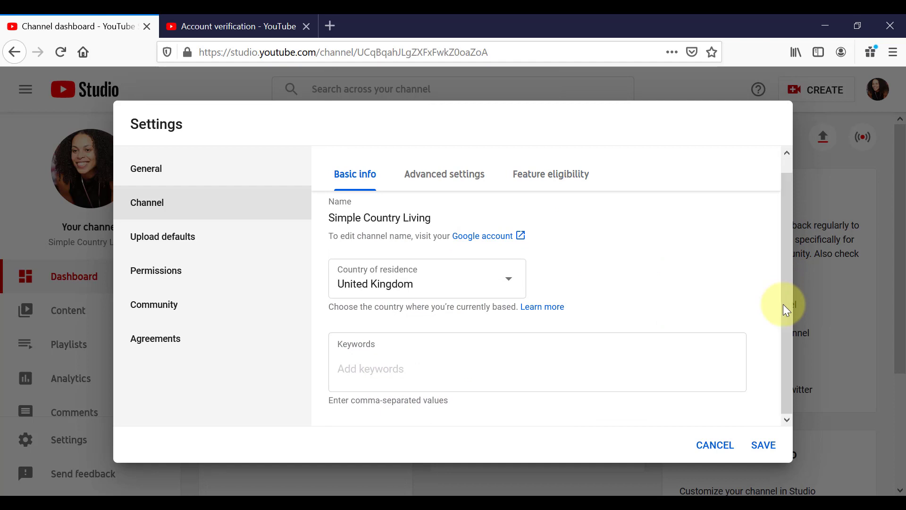
mouse_move(777, 359)
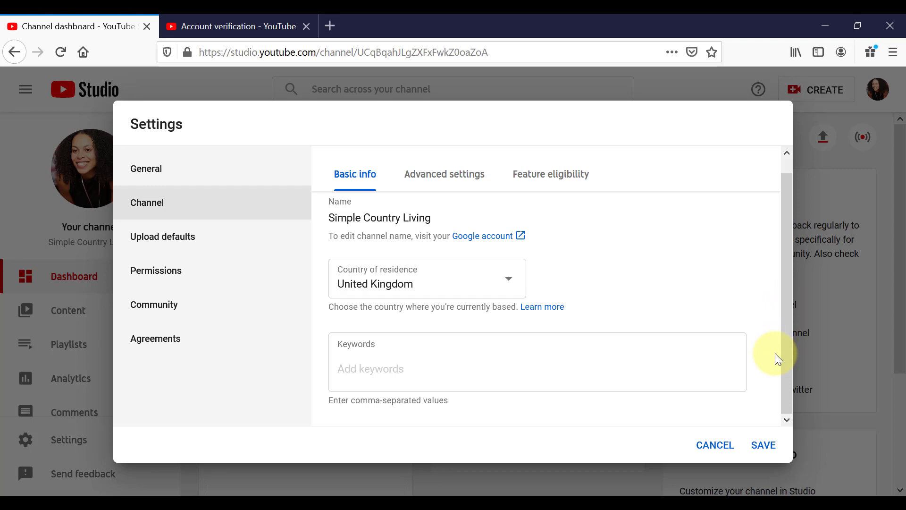
text(naturalvita)
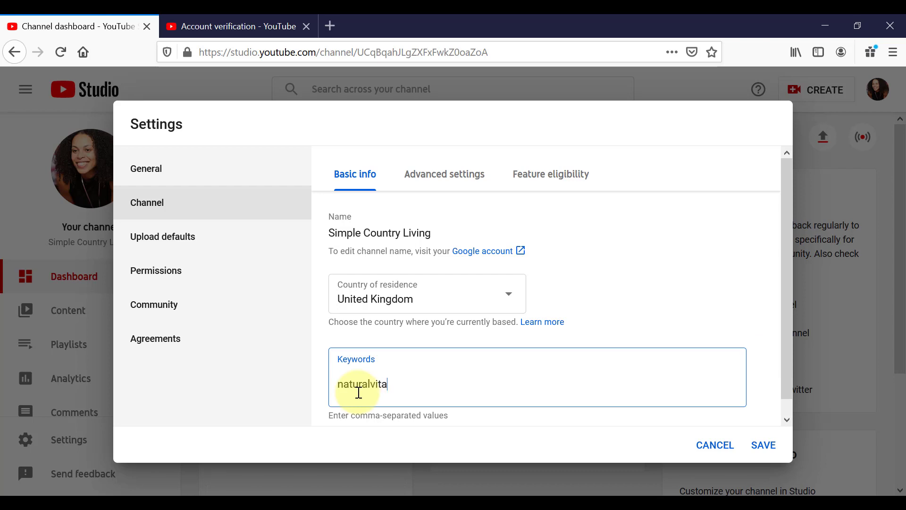
text(,t)
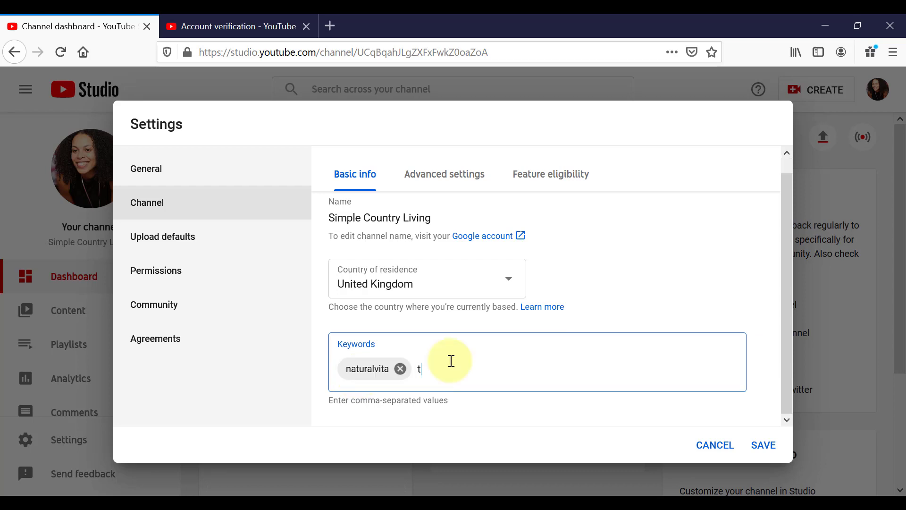
text(utorial)
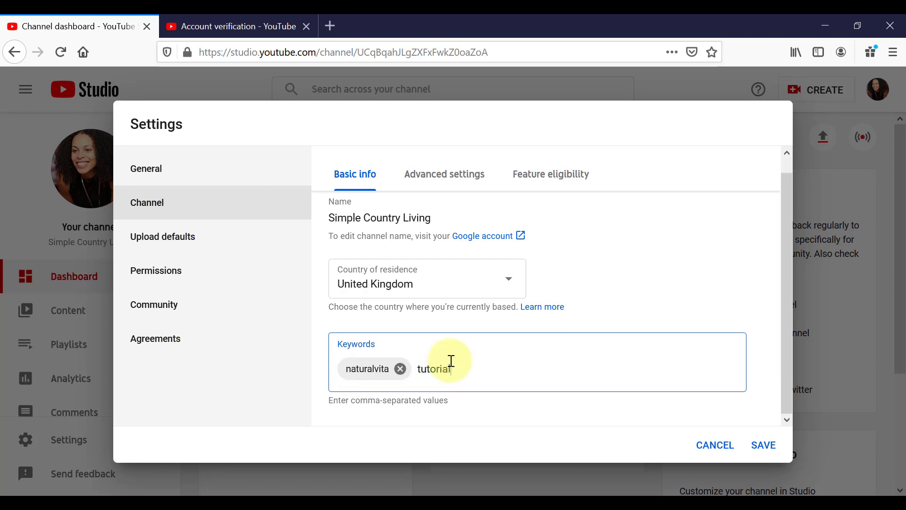
text(s,online marketing)
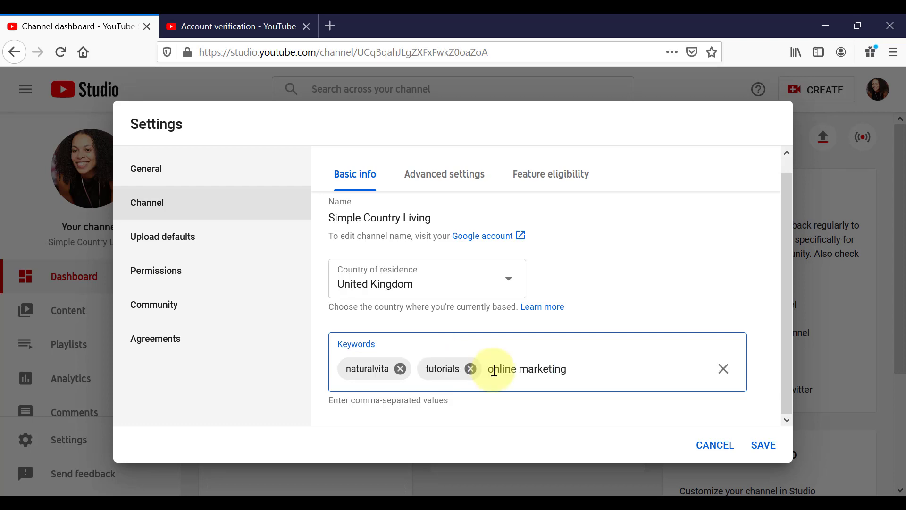
text(tutorials)
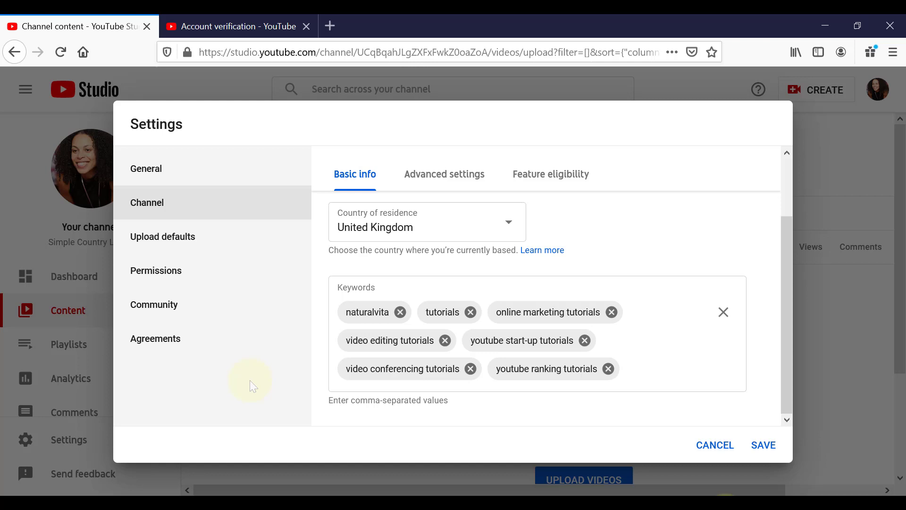
mouse_move(185, 239)
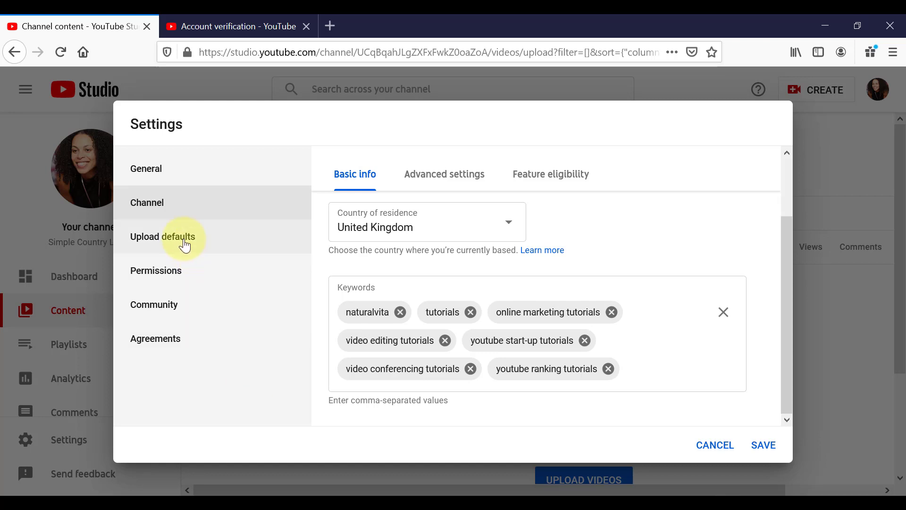
In Upload defaults, set the default visibility to Unlisted
click(162, 236)
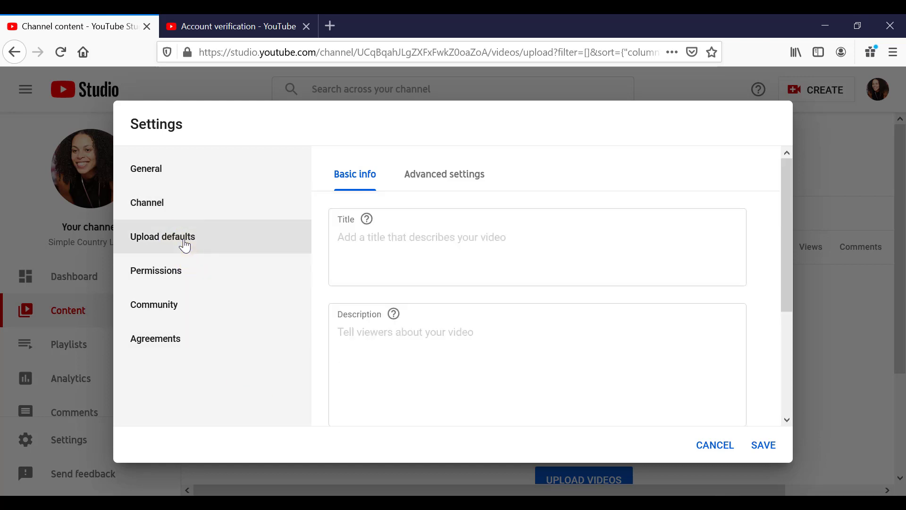
mouse_move(184, 243)
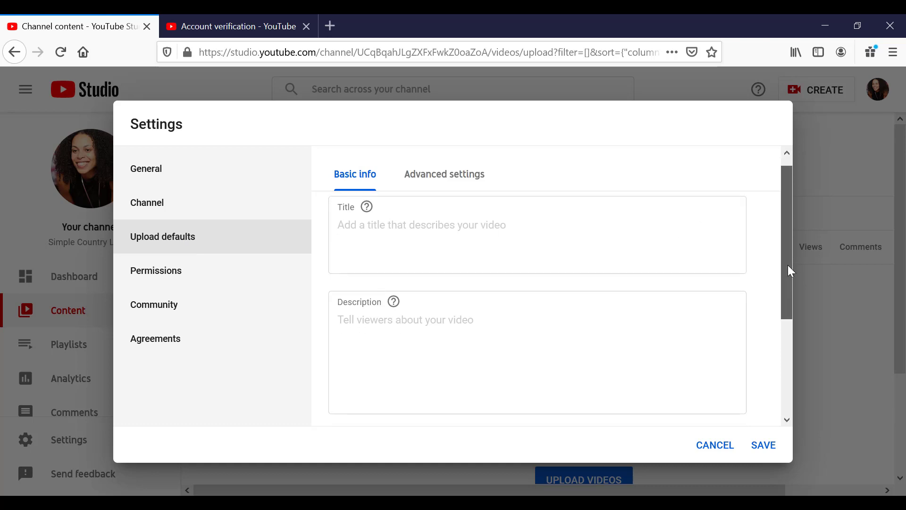
scroll(down, 3)
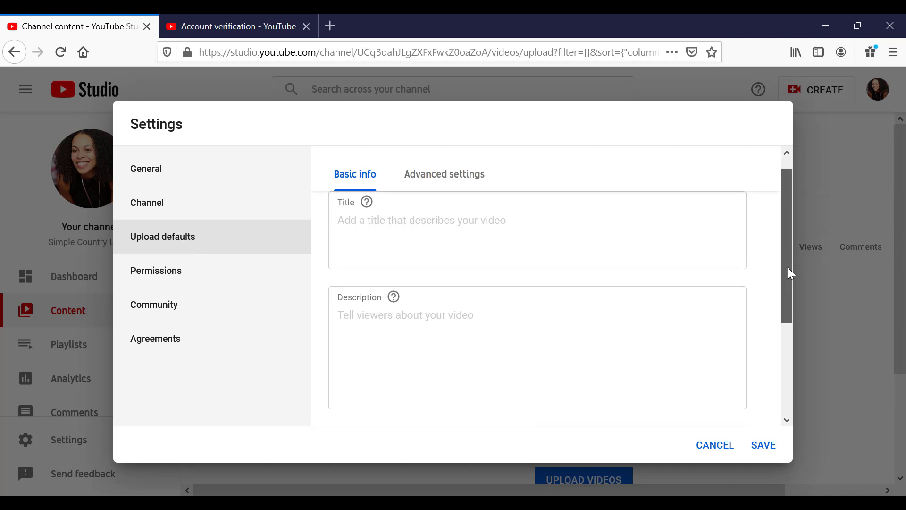
scroll(down, 3)
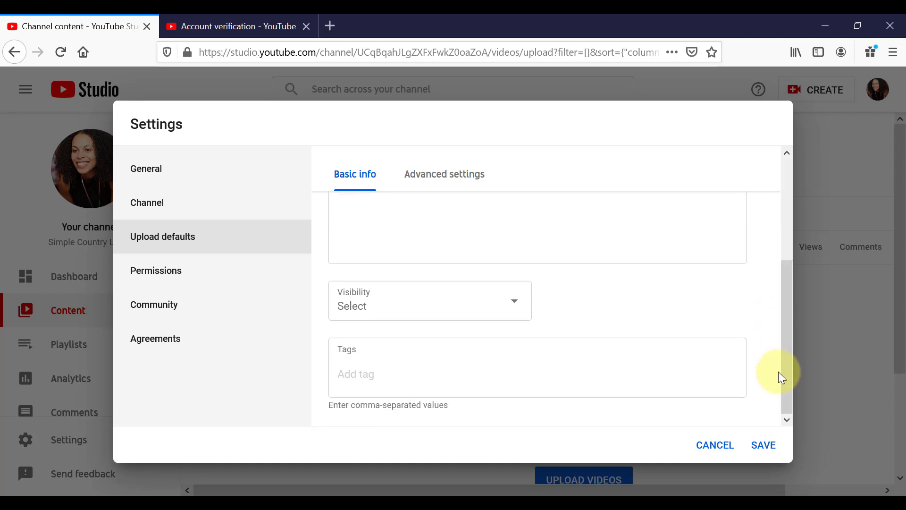
mouse_move(791, 379)
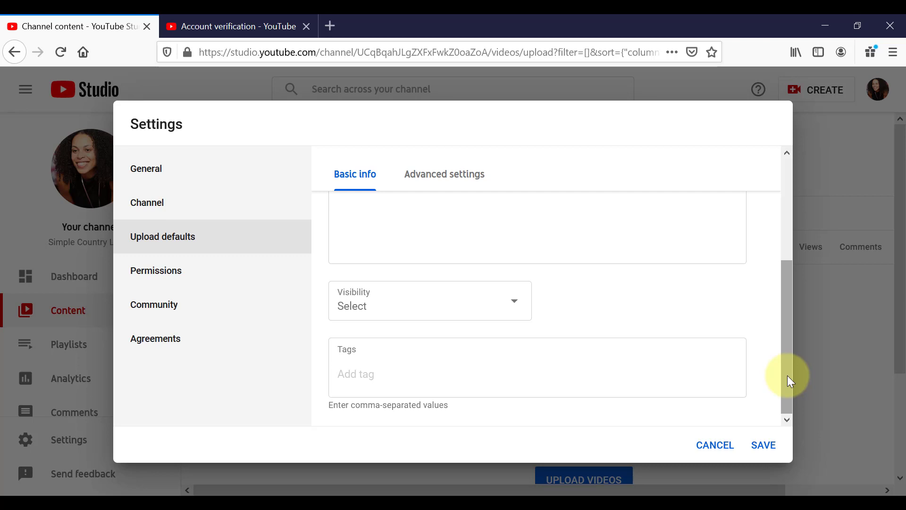
click(430, 301)
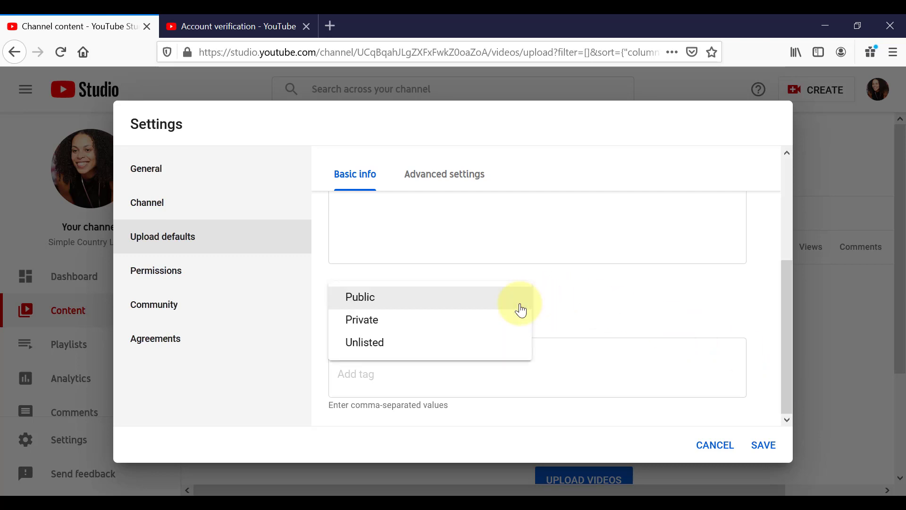
mouse_move(408, 325)
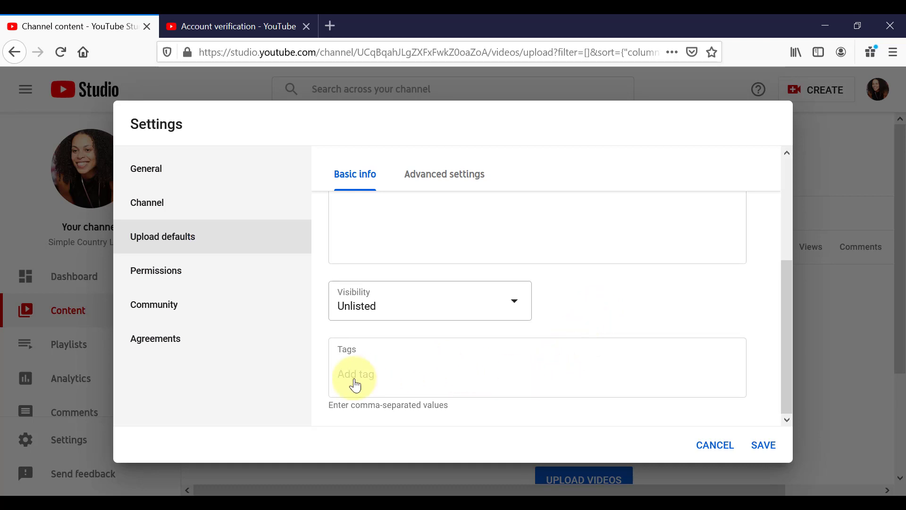
Add default tags naturalvita and tutorials, review Advanced settings, and save the defaults
click(355, 374)
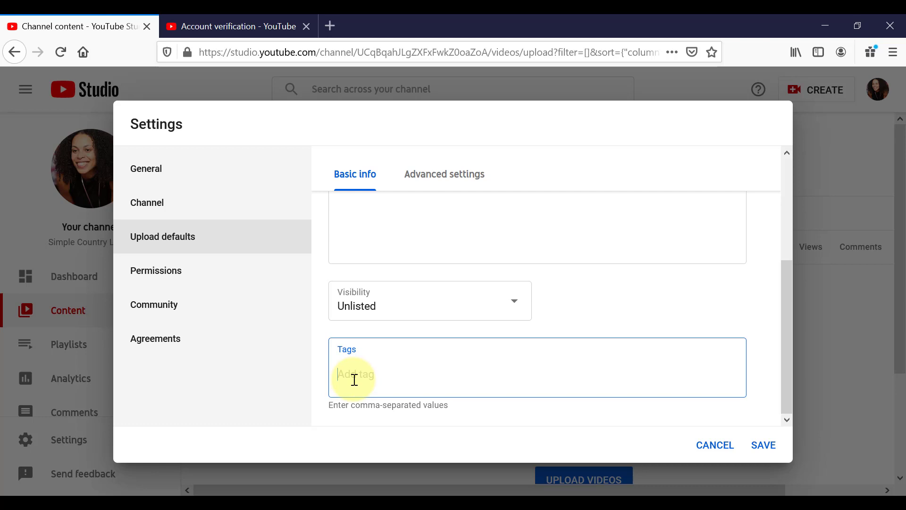
text(naturalvita)
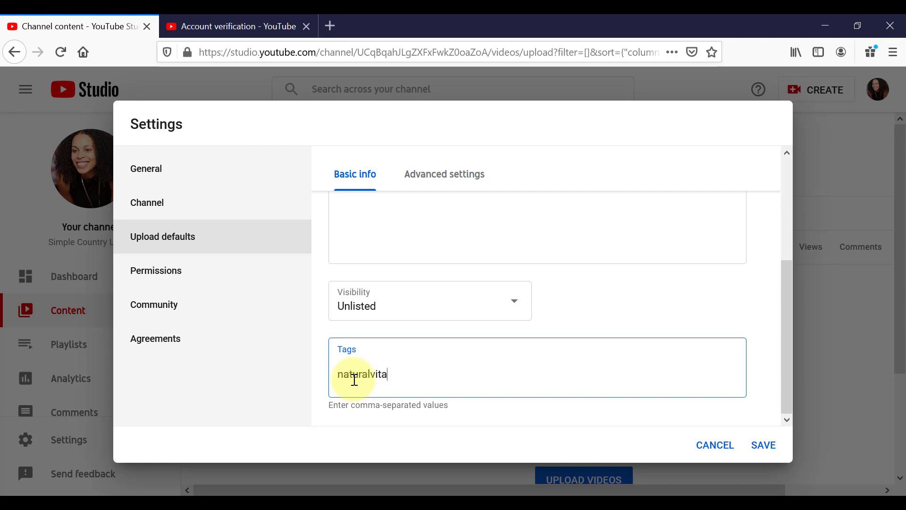
text(tutorials,)
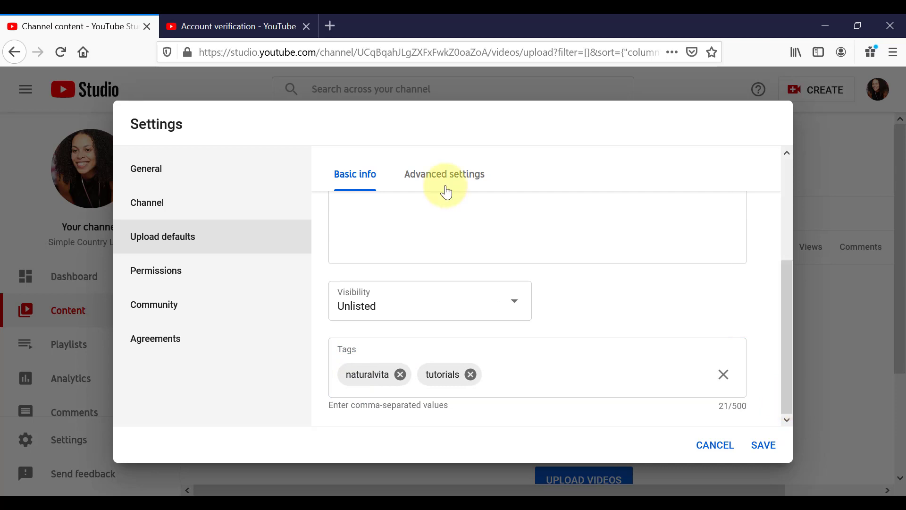
click(443, 173)
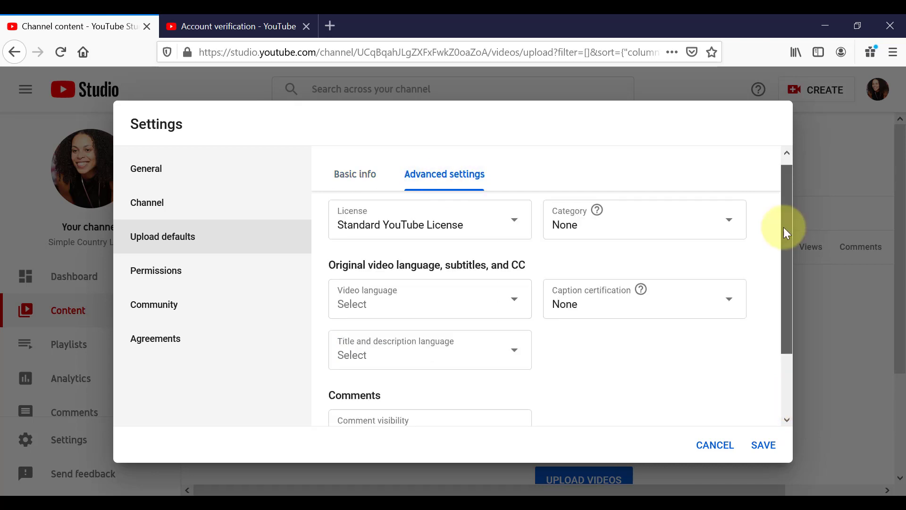
scroll(down, 3)
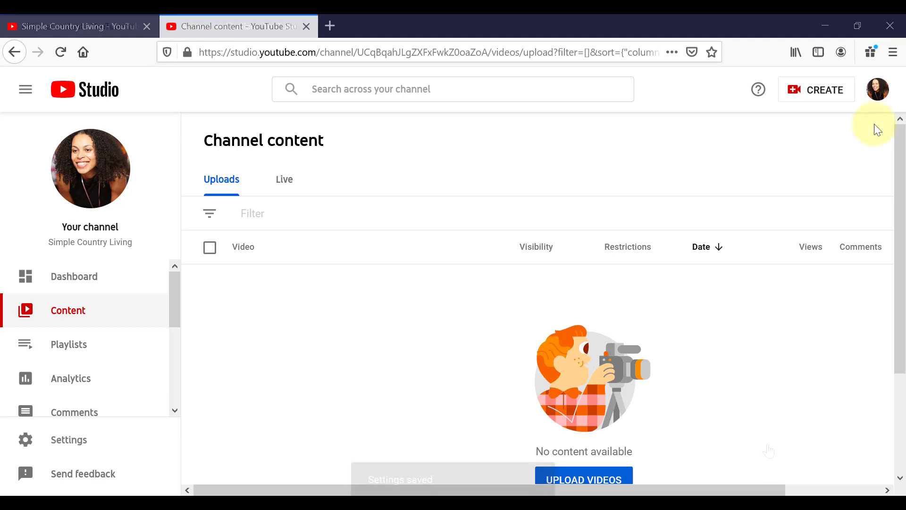
mouse_move(877, 90)
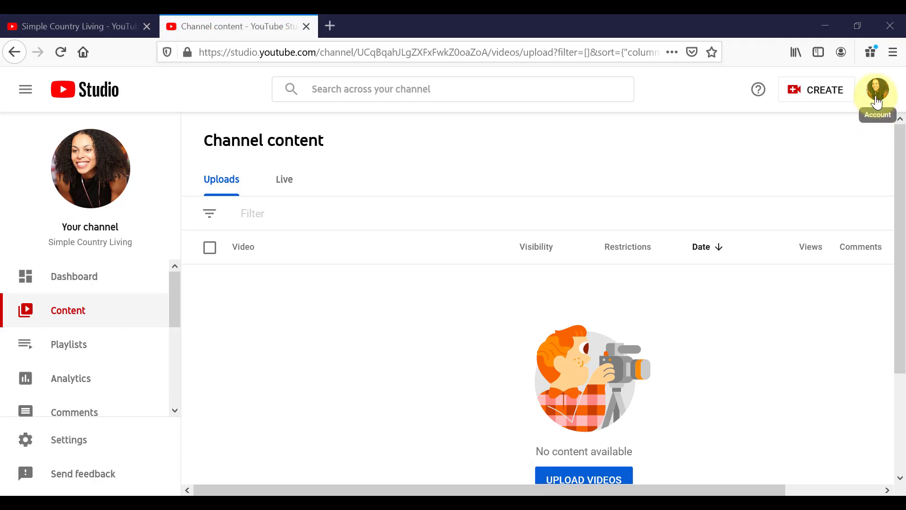
From the channel page go to Customize Channel and review the Layout tab's spotlight and featured sections
click(877, 96)
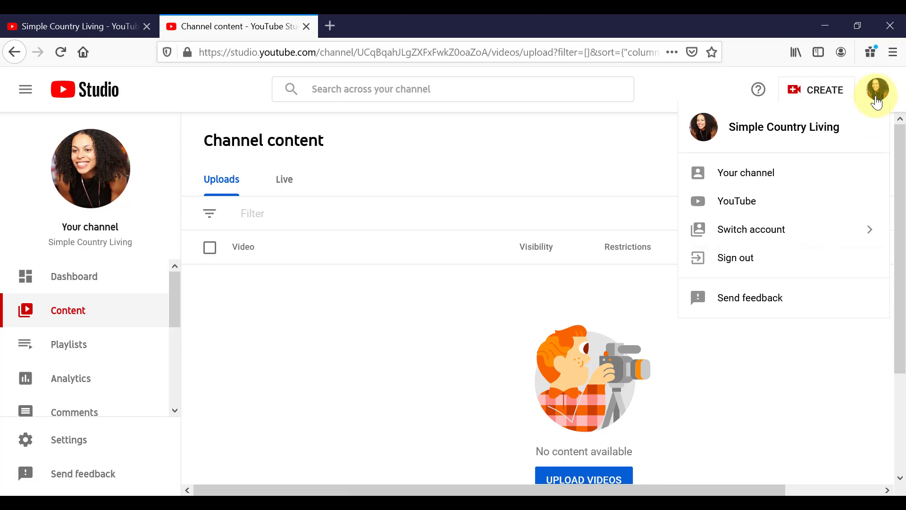
click(746, 172)
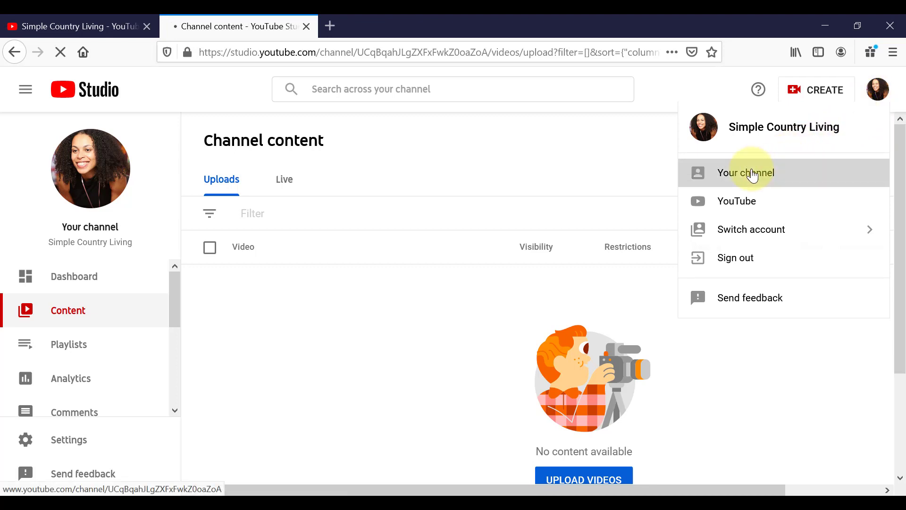
click(746, 172)
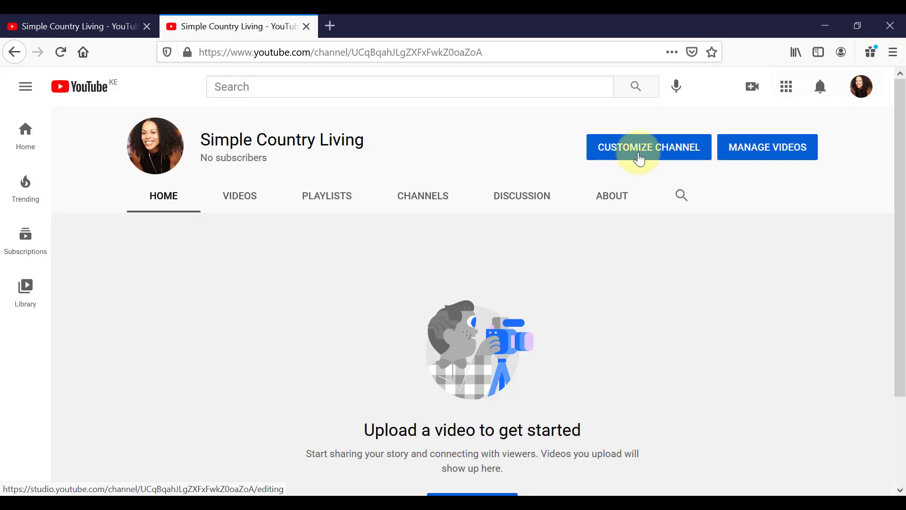
click(649, 147)
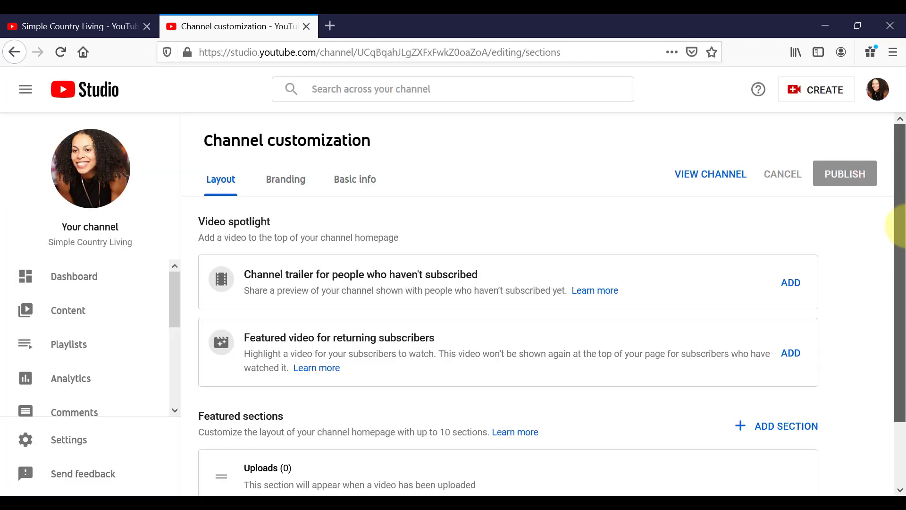
scroll(down, 3)
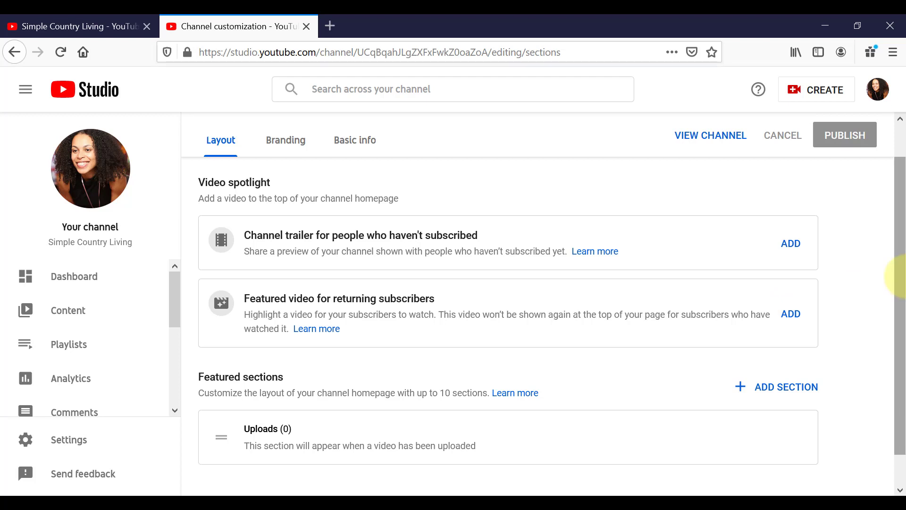
scroll(down, 3)
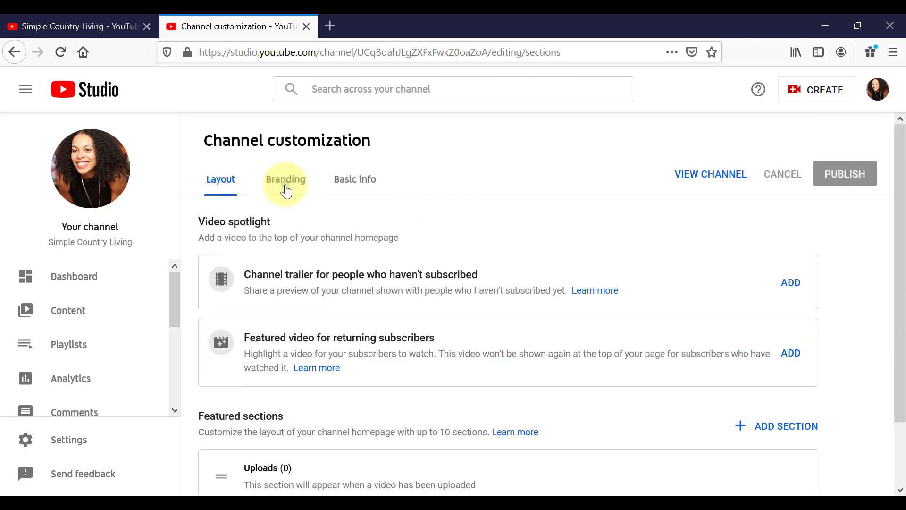
In the Branding tab, start a new banner image upload
click(285, 179)
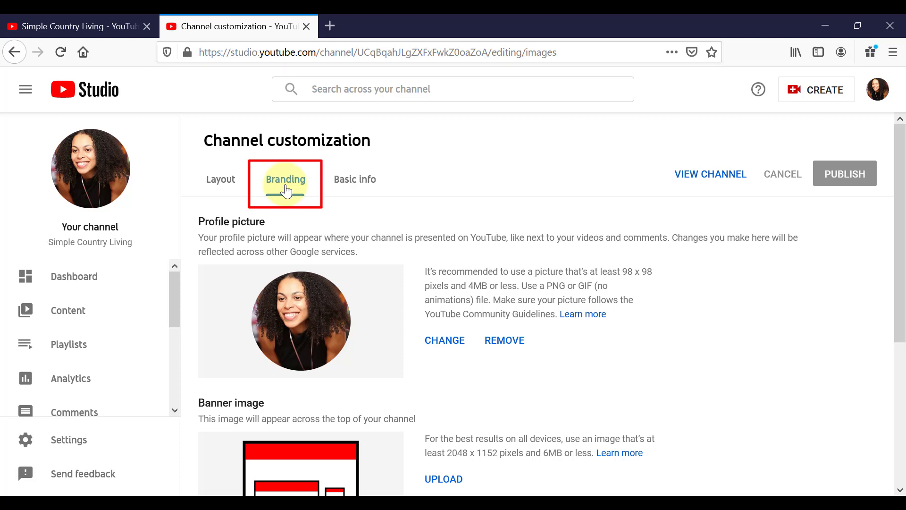
click(286, 178)
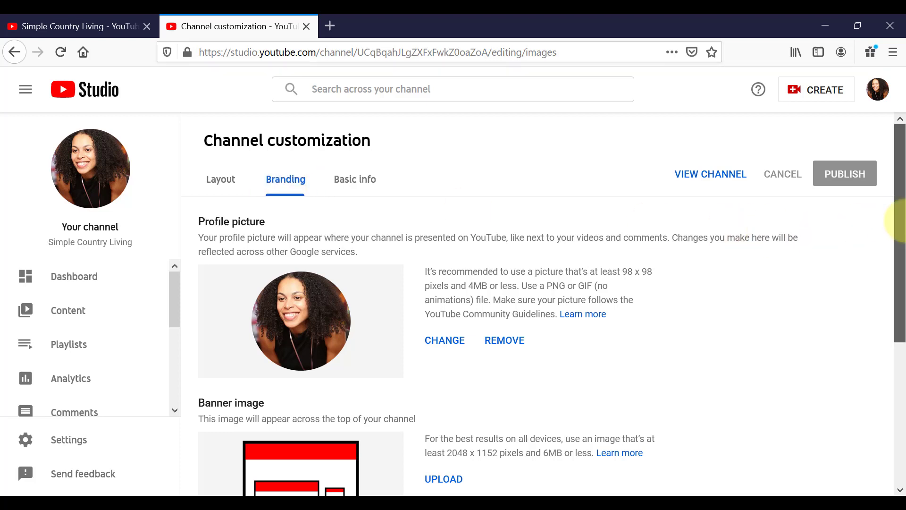
scroll(down, 3)
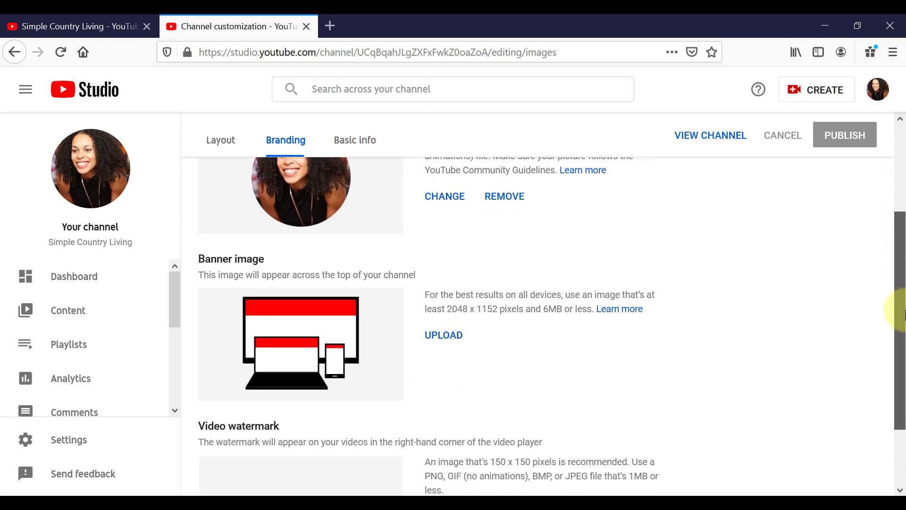
scroll(down, 3)
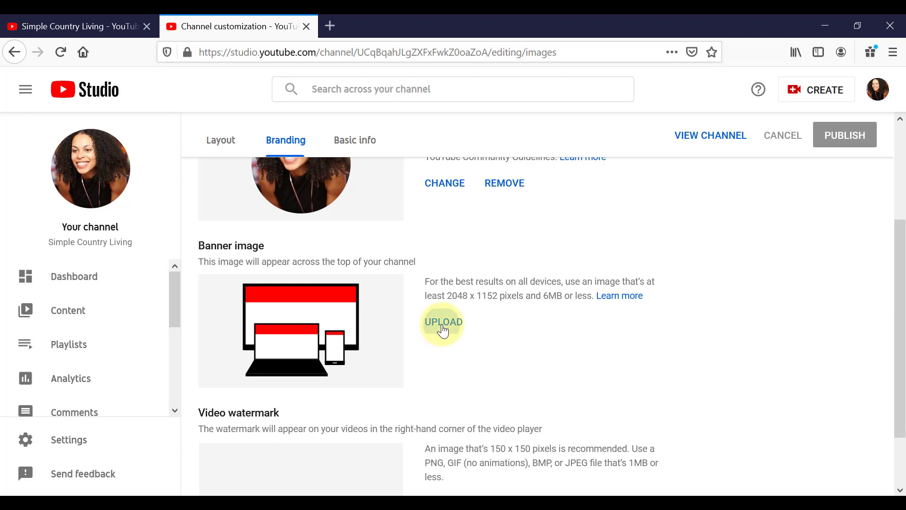
click(442, 322)
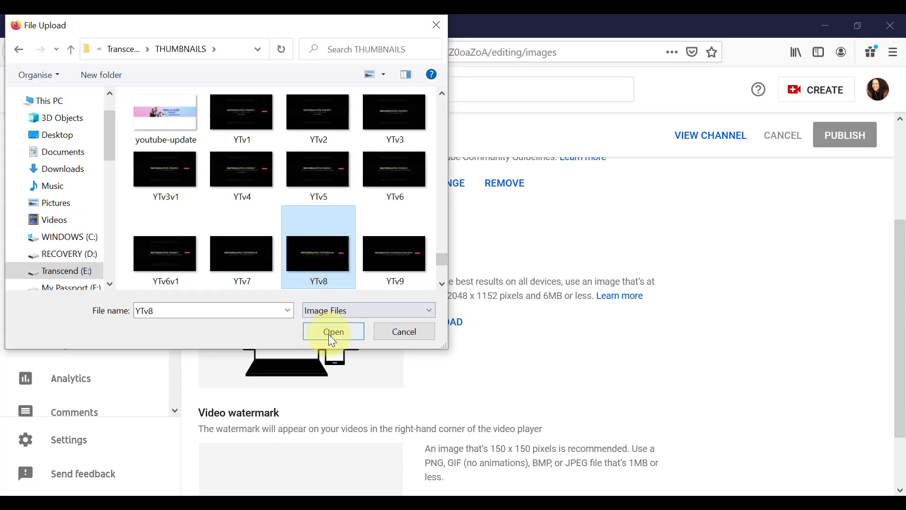
Upload the YTv8 NATURALVITA TUTORIALS picture as the banner and accept the crop
click(334, 331)
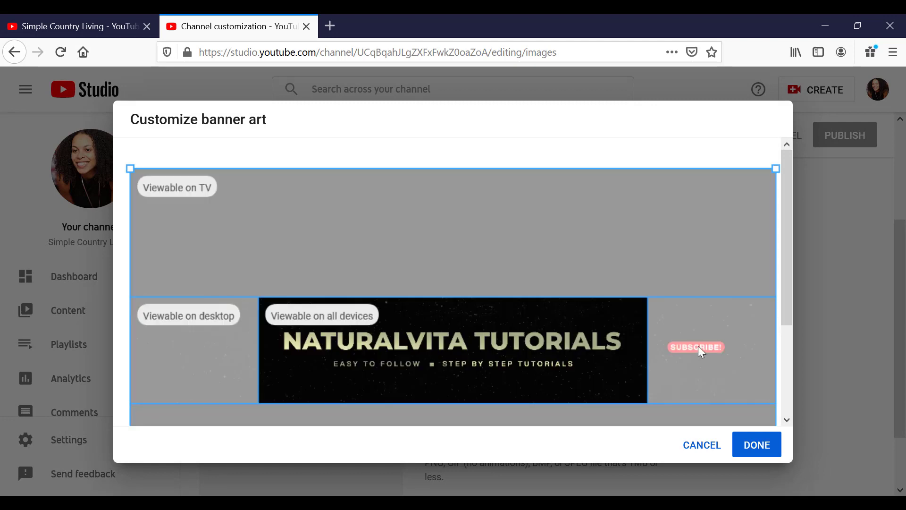
mouse_move(786, 316)
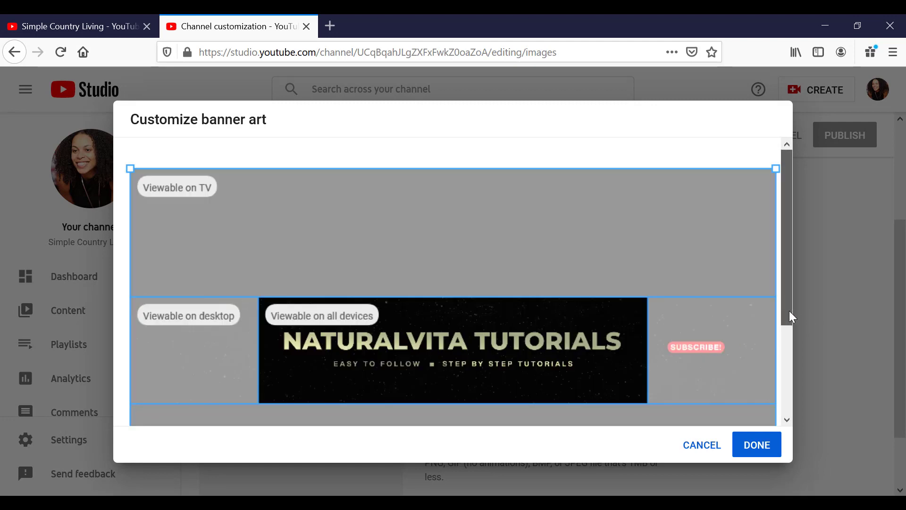
scroll(down, 3)
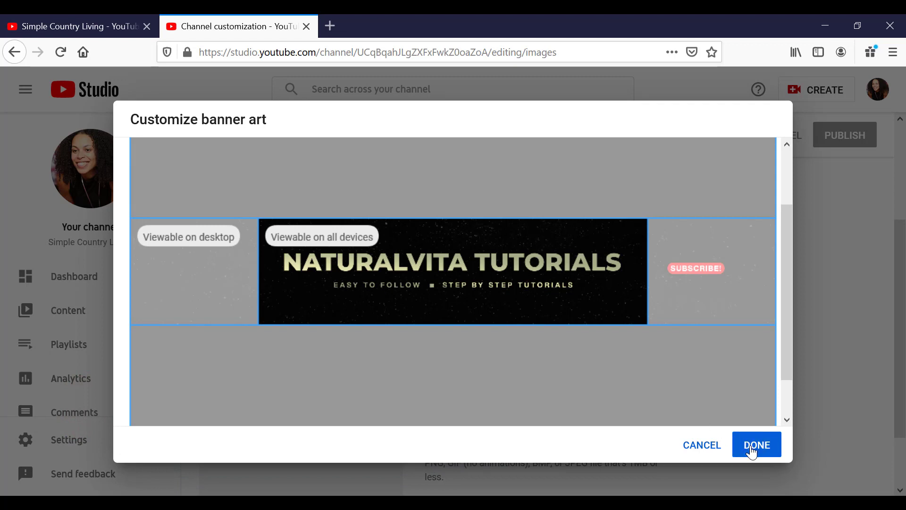
click(756, 444)
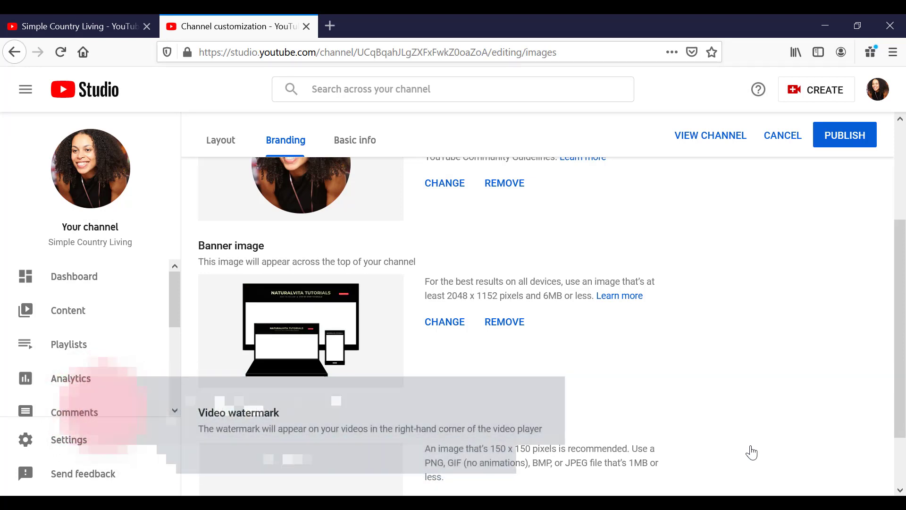
Upload the red SUBSCRIBE NOW badge as video watermark, displayed at end of video
scroll(down, 3)
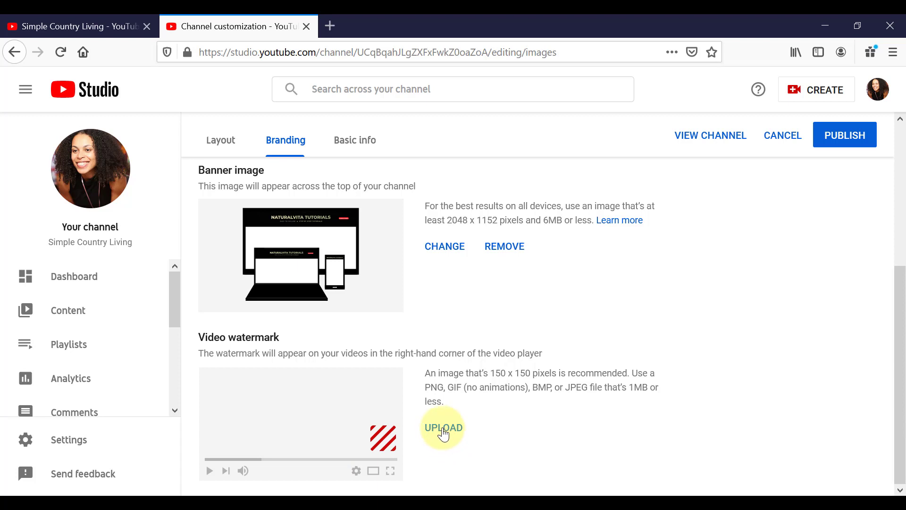
click(443, 428)
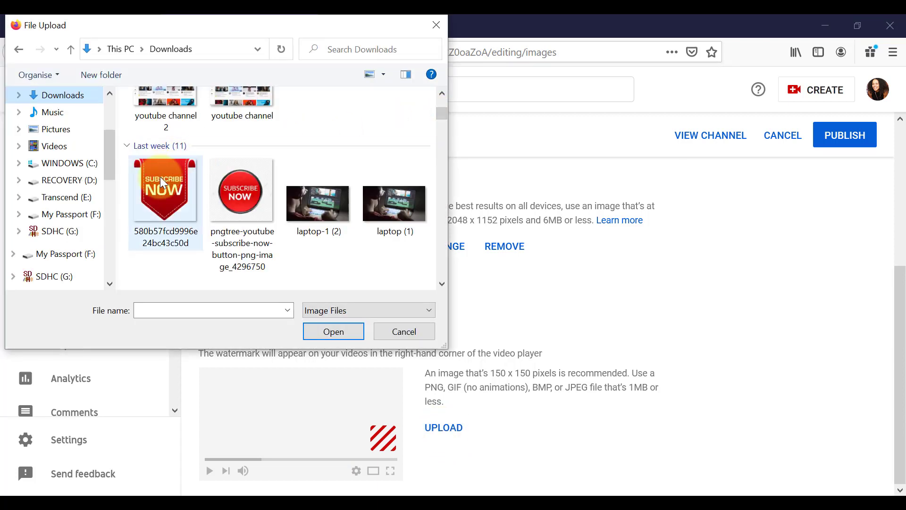
click(166, 190)
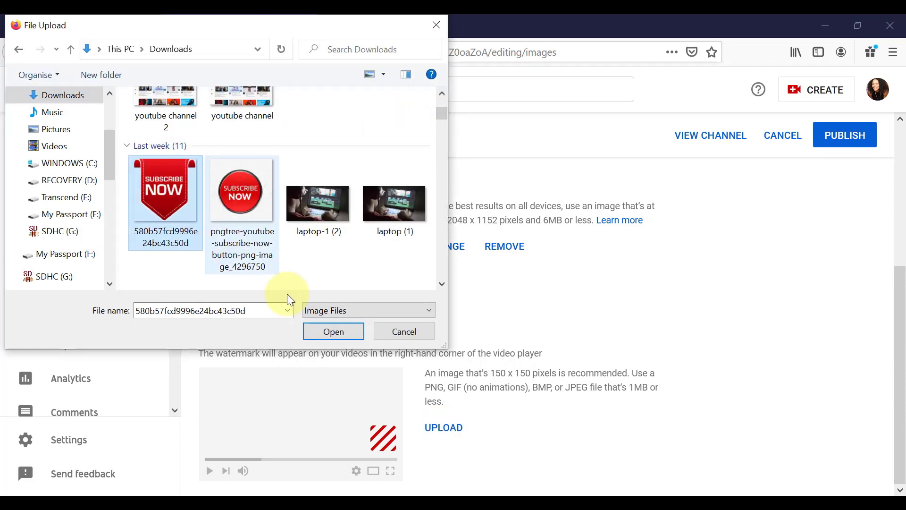
click(333, 331)
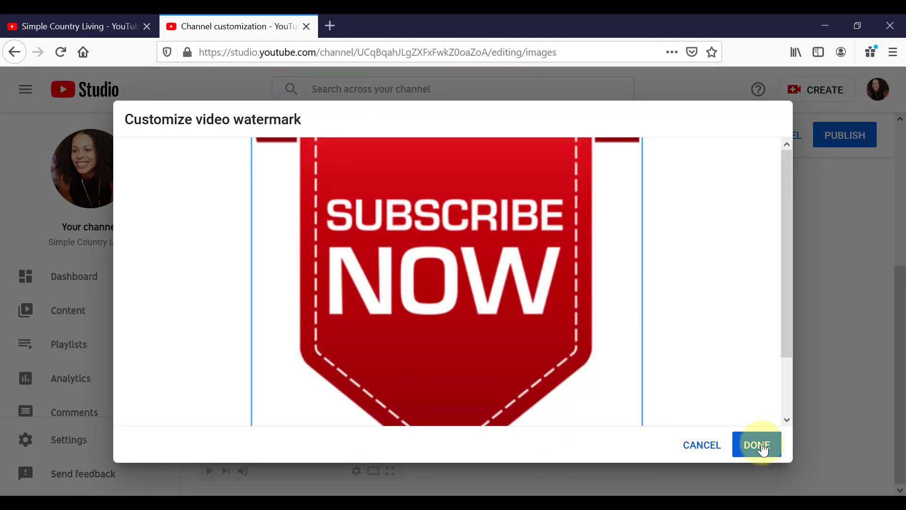
click(756, 445)
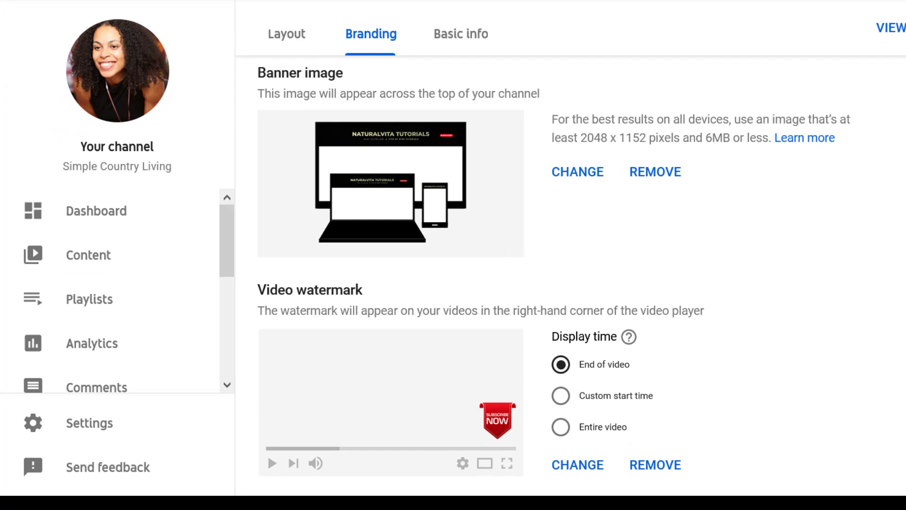
click(559, 395)
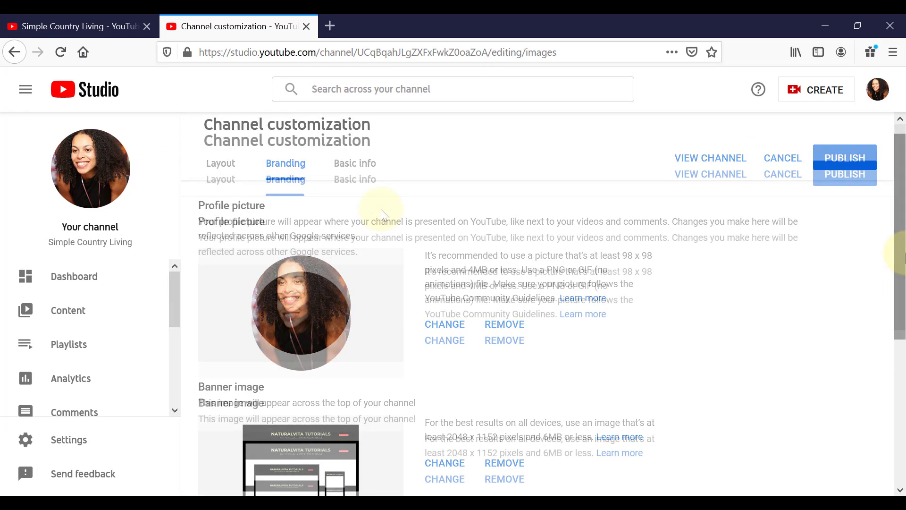
Under Basic info's Contact info, enter the channel's contact email address
click(354, 179)
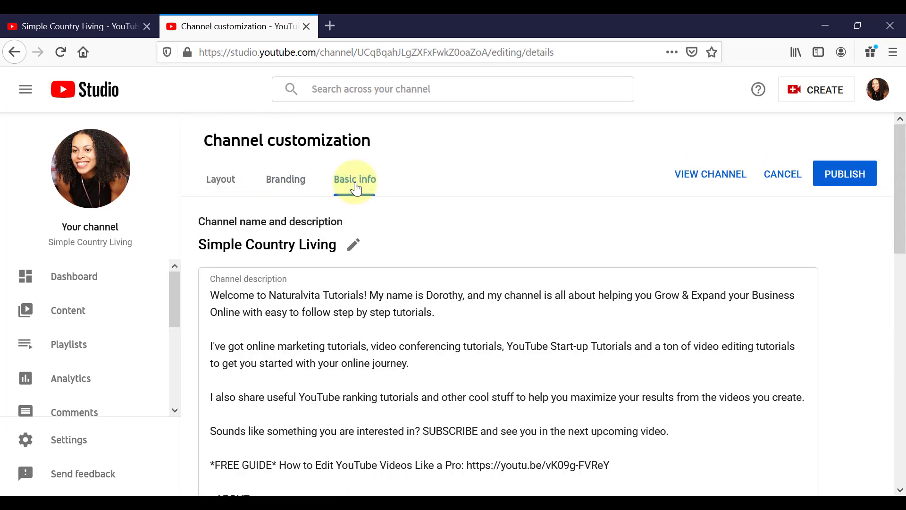
click(355, 179)
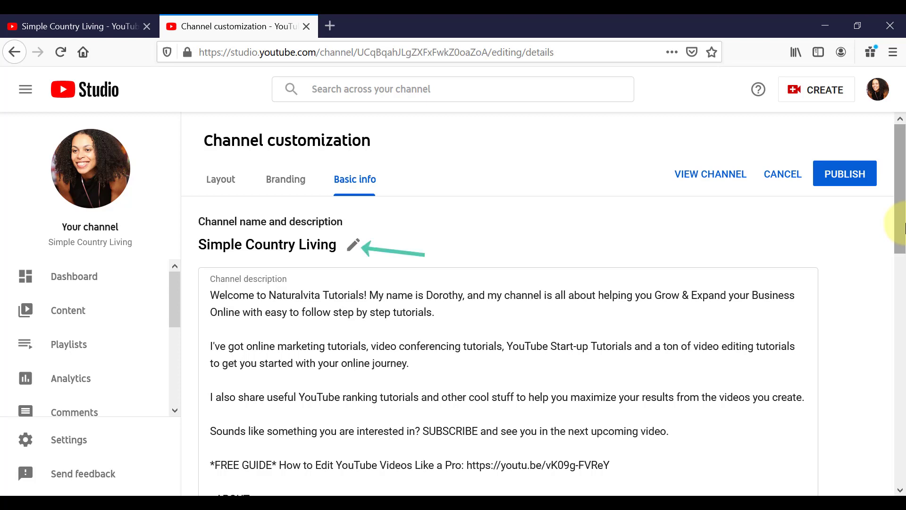
scroll(down, 3)
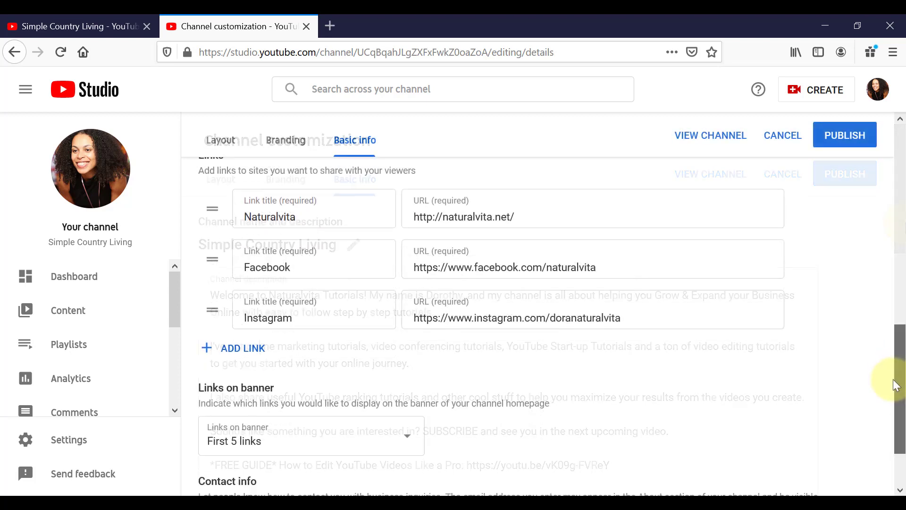
scroll(down, 3)
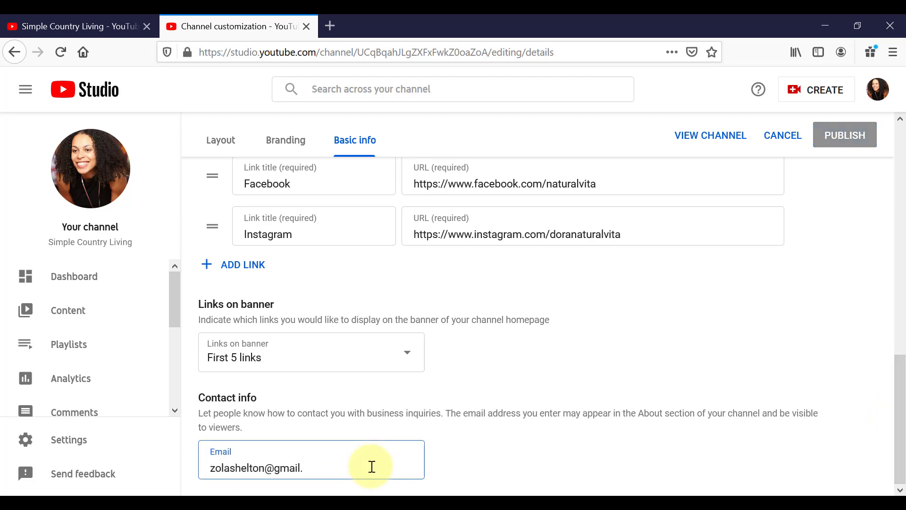
text(com)
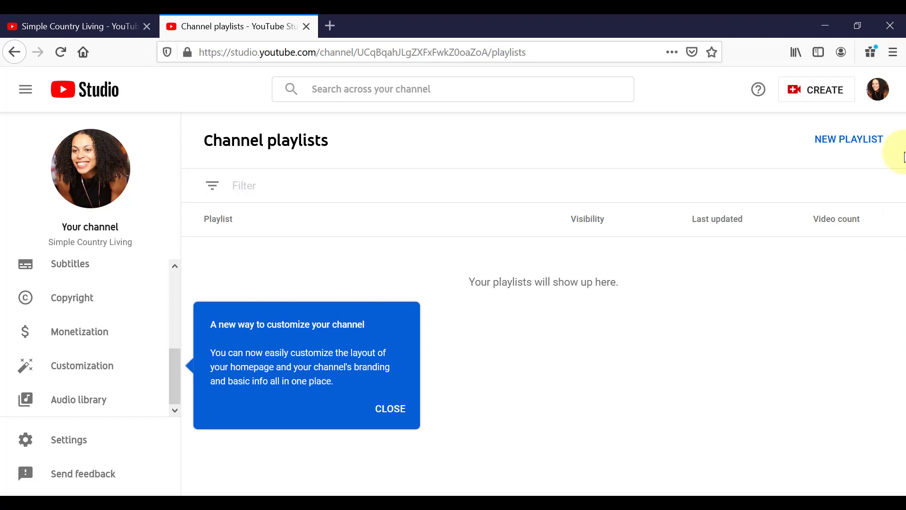
View the public Simple Country Living channel page from the account menu's Your channel
click(877, 90)
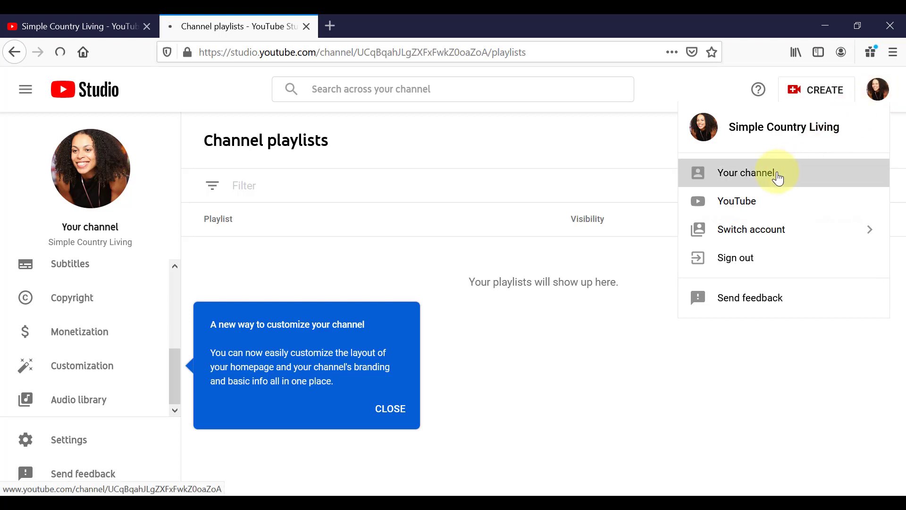
click(748, 172)
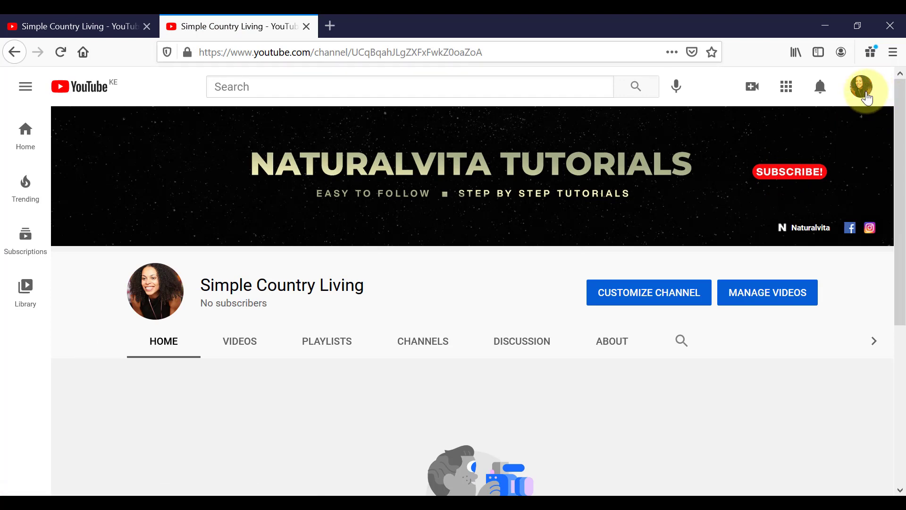
click(867, 86)
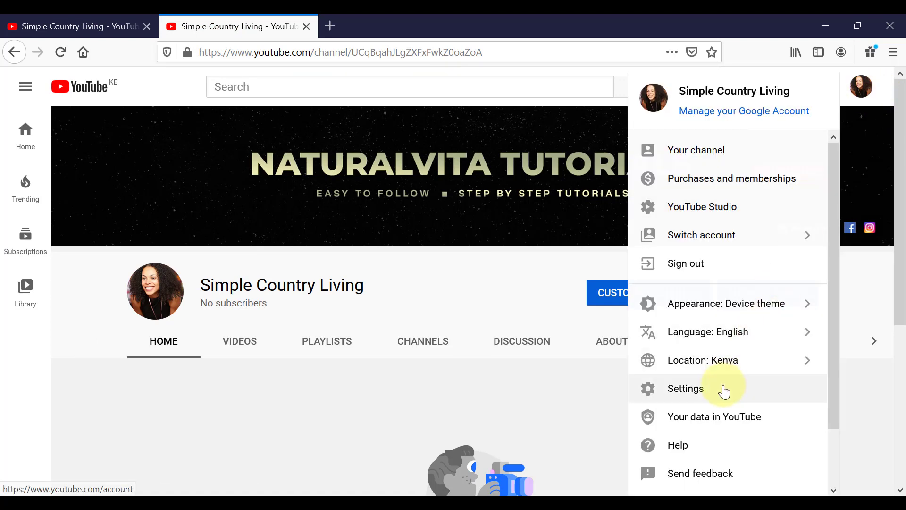
click(685, 388)
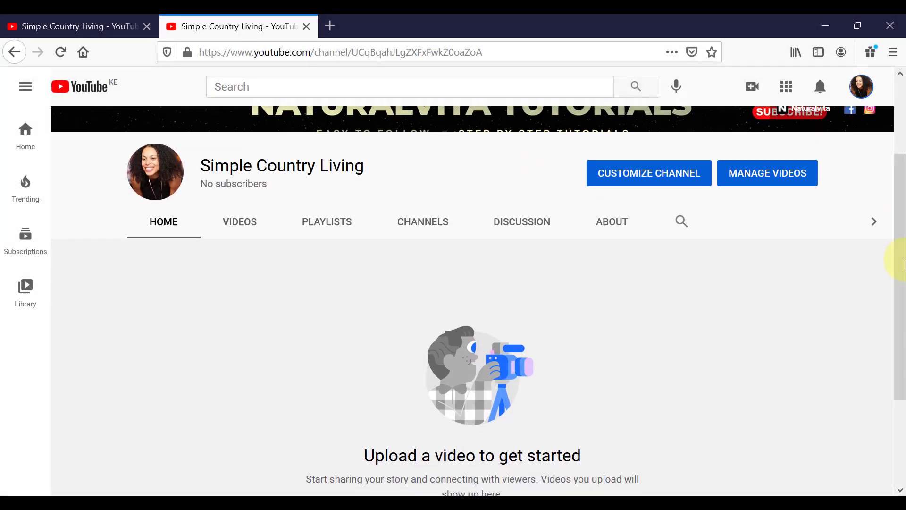
scroll(down, 3)
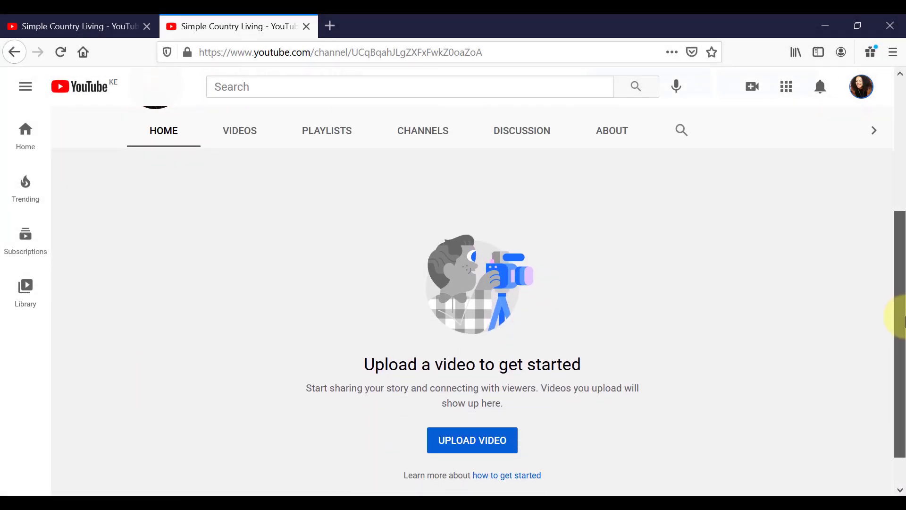
mouse_move(544, 429)
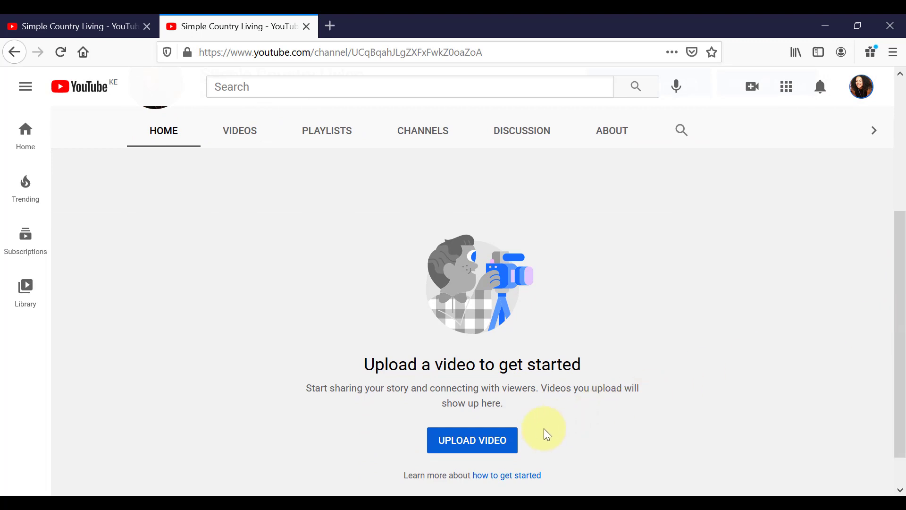
mouse_move(838, 376)
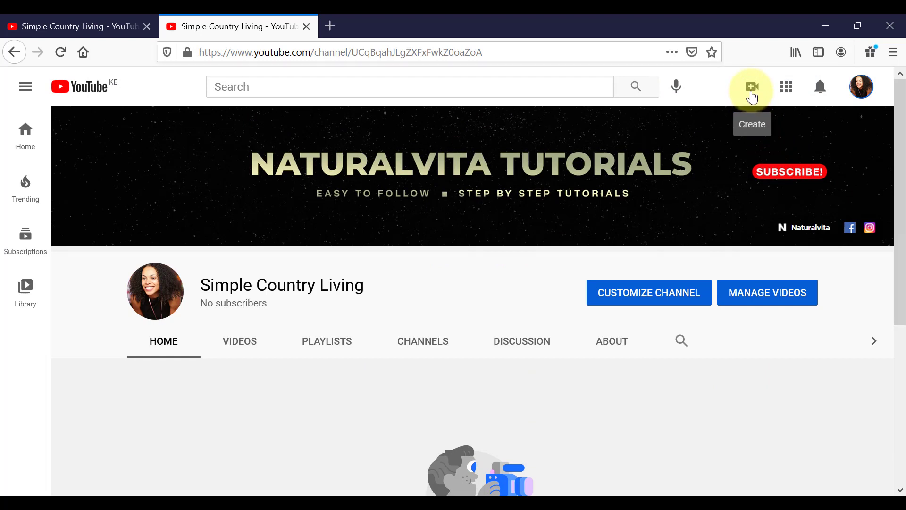
click(752, 86)
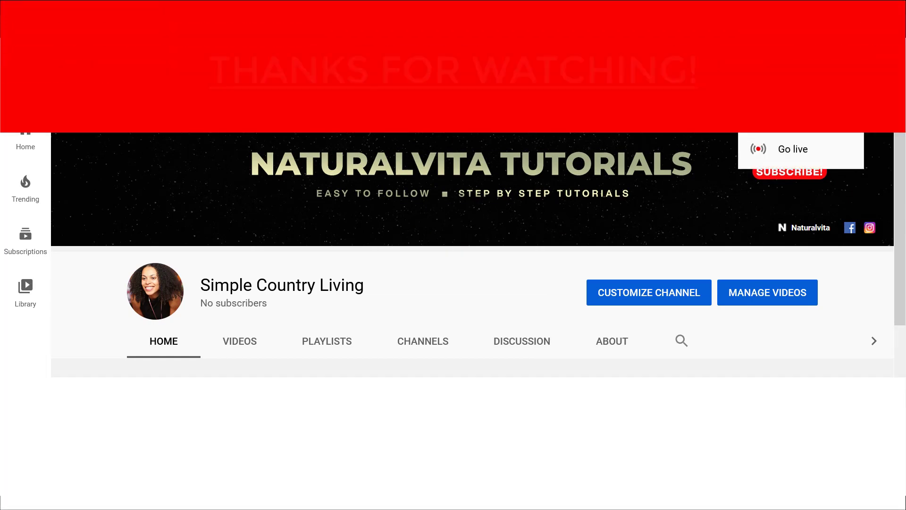